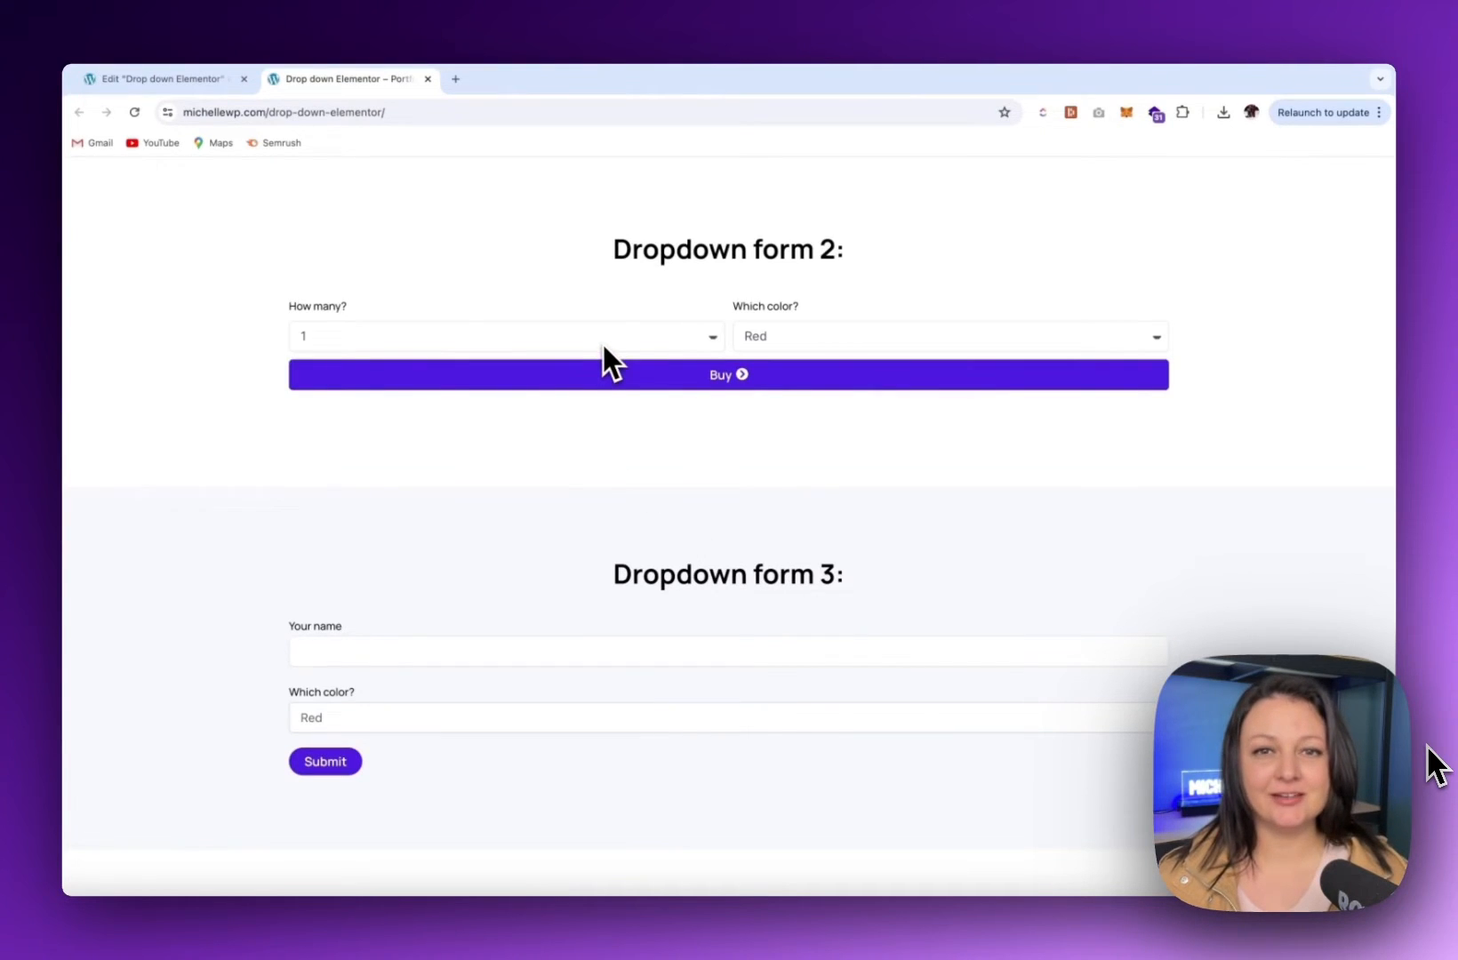
Choose a quantity in form 2's How many? dropdown and submit it with Buy
click(505, 336)
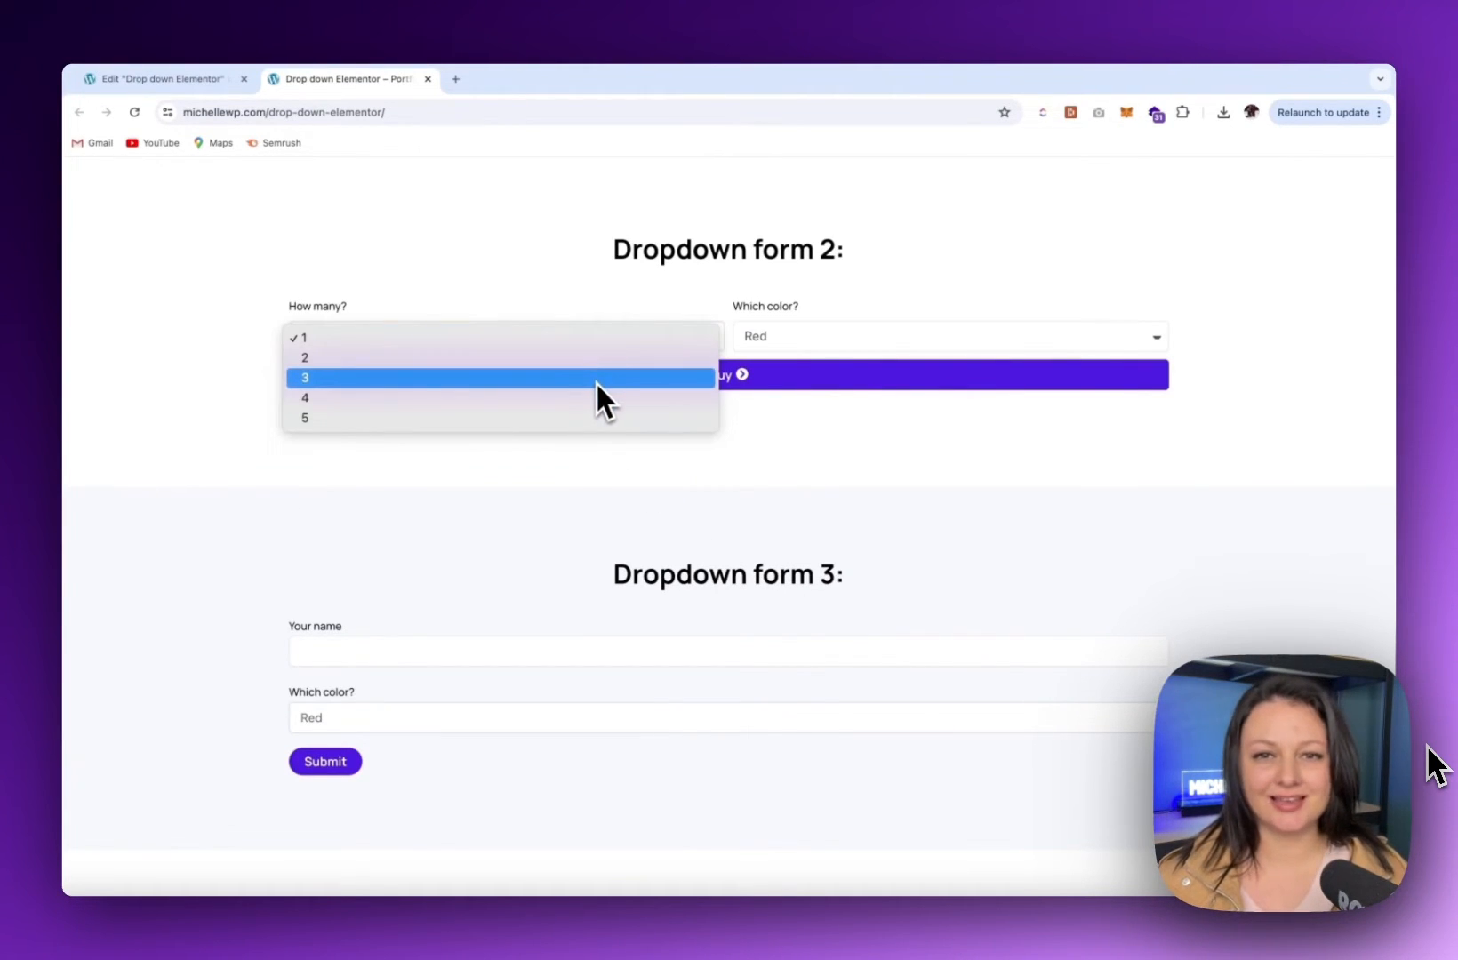
click(950, 336)
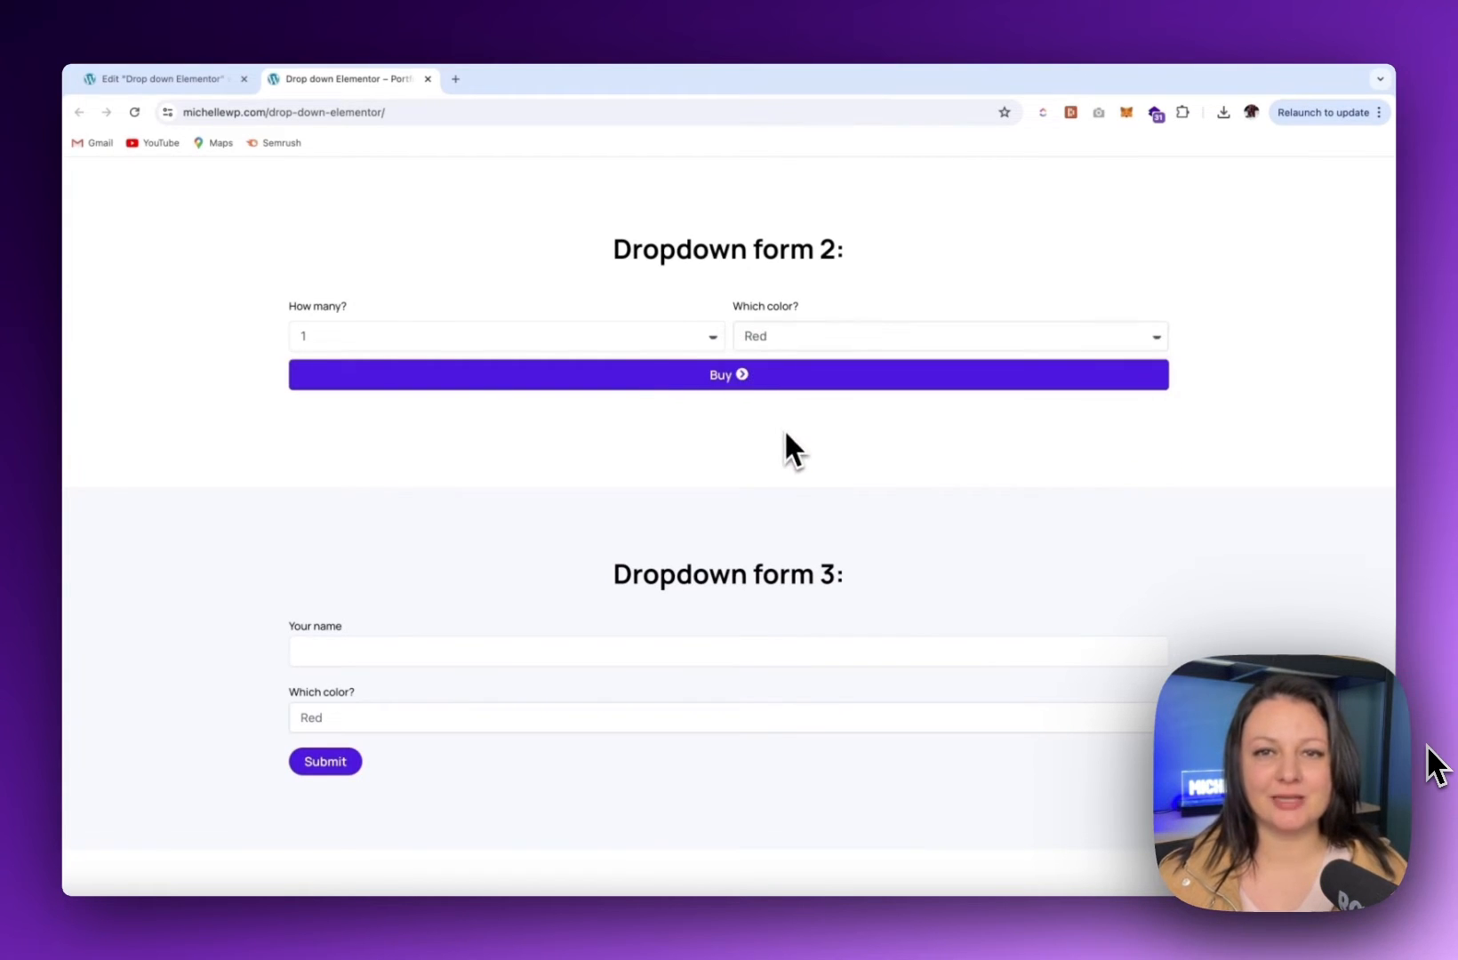
click(727, 373)
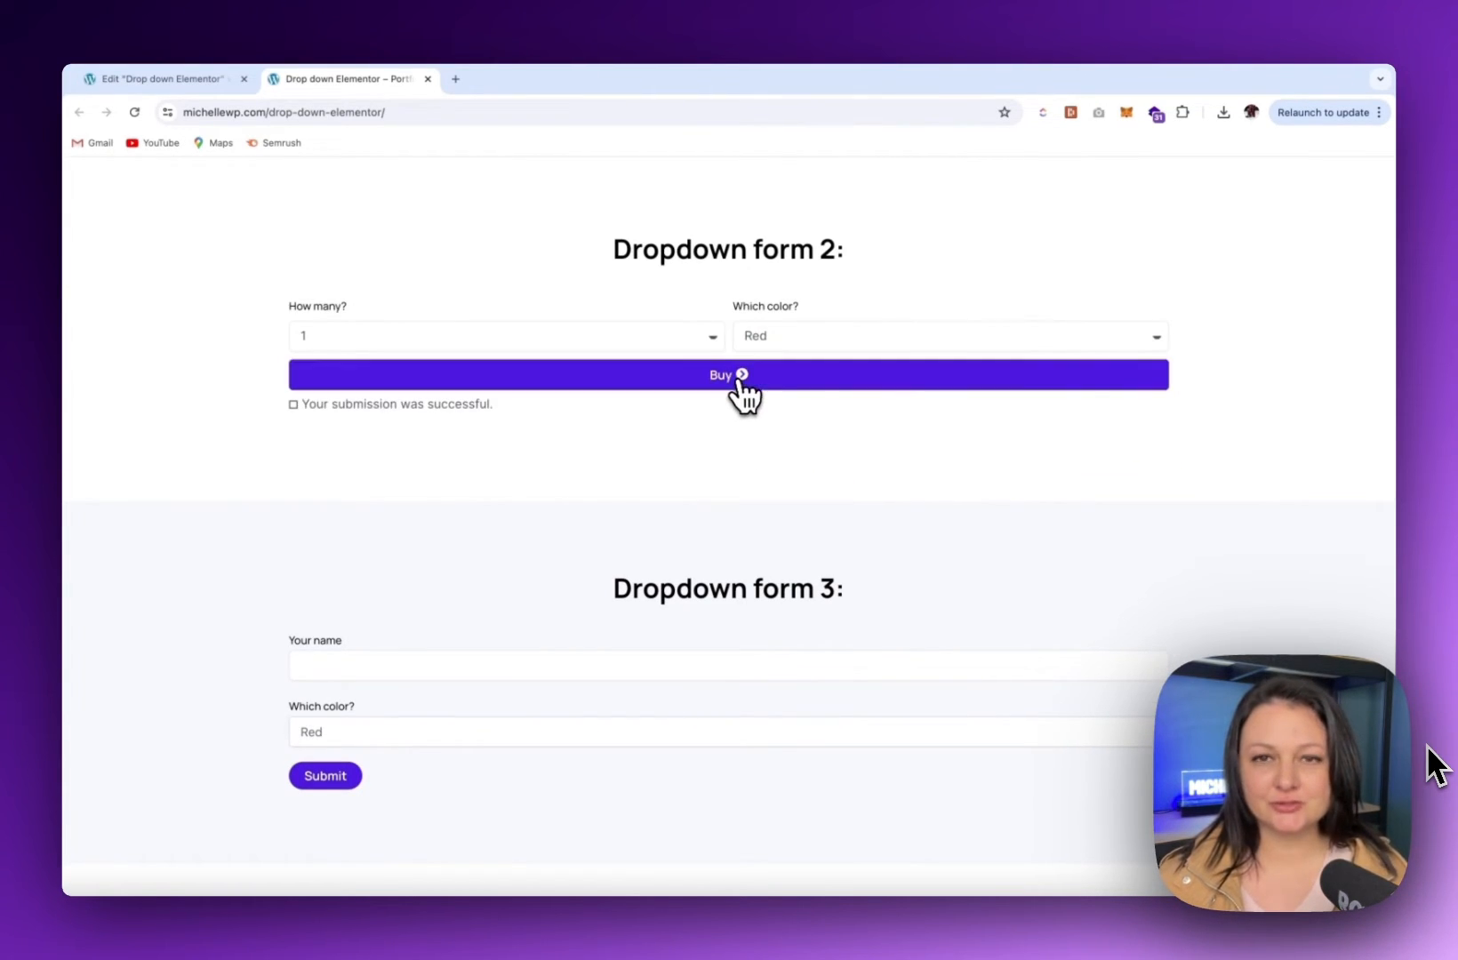
Bring Dropdown form 3 into view and try its dropdown
scroll(down, 3)
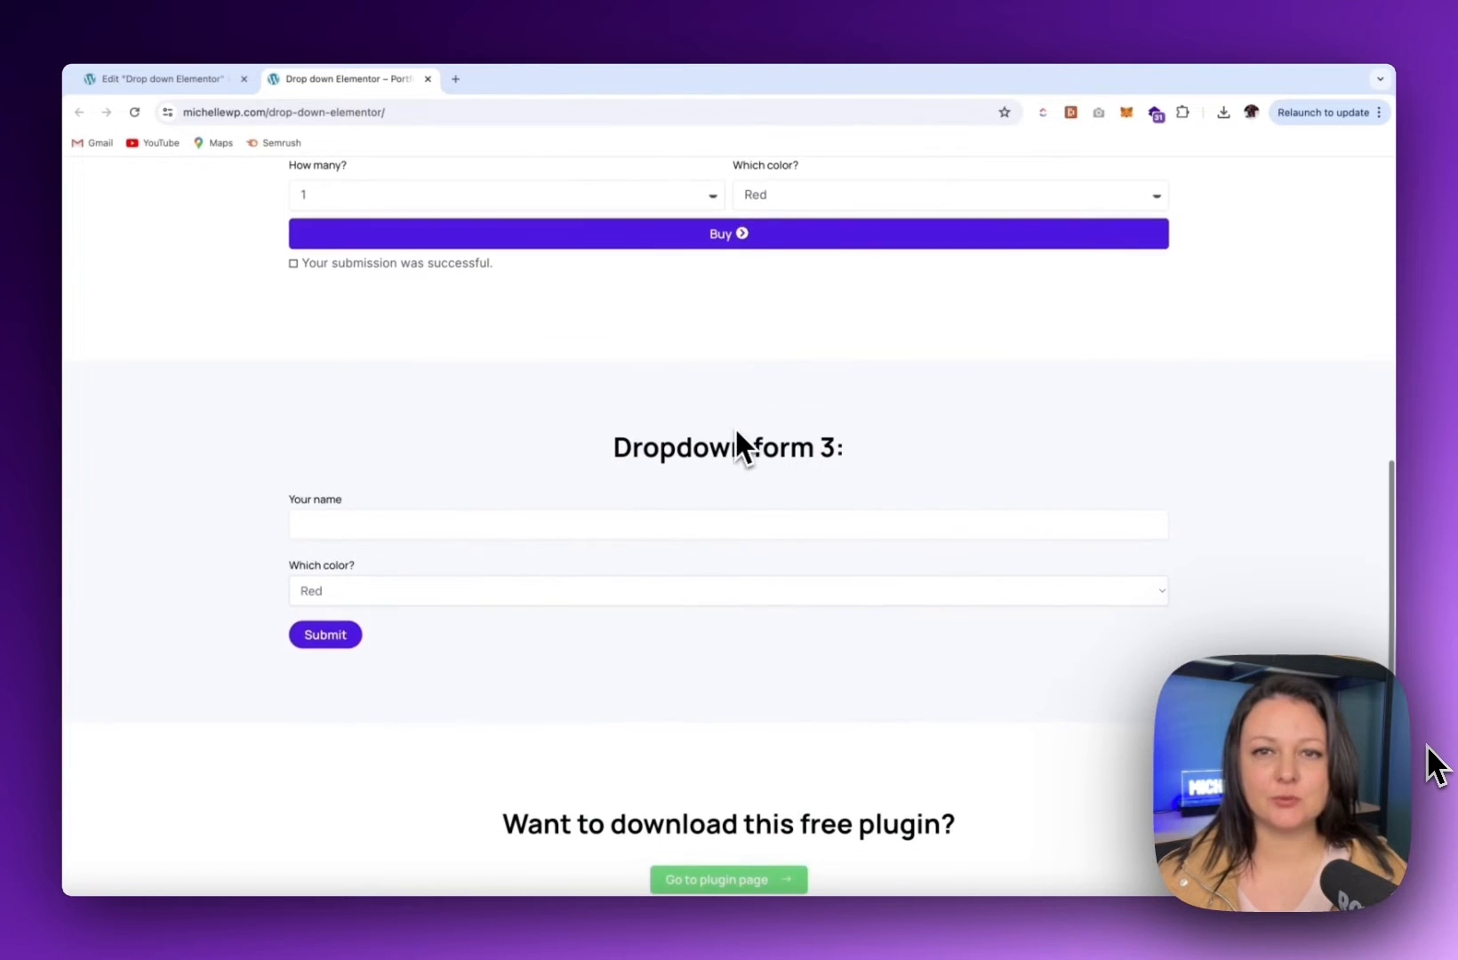
click(727, 572)
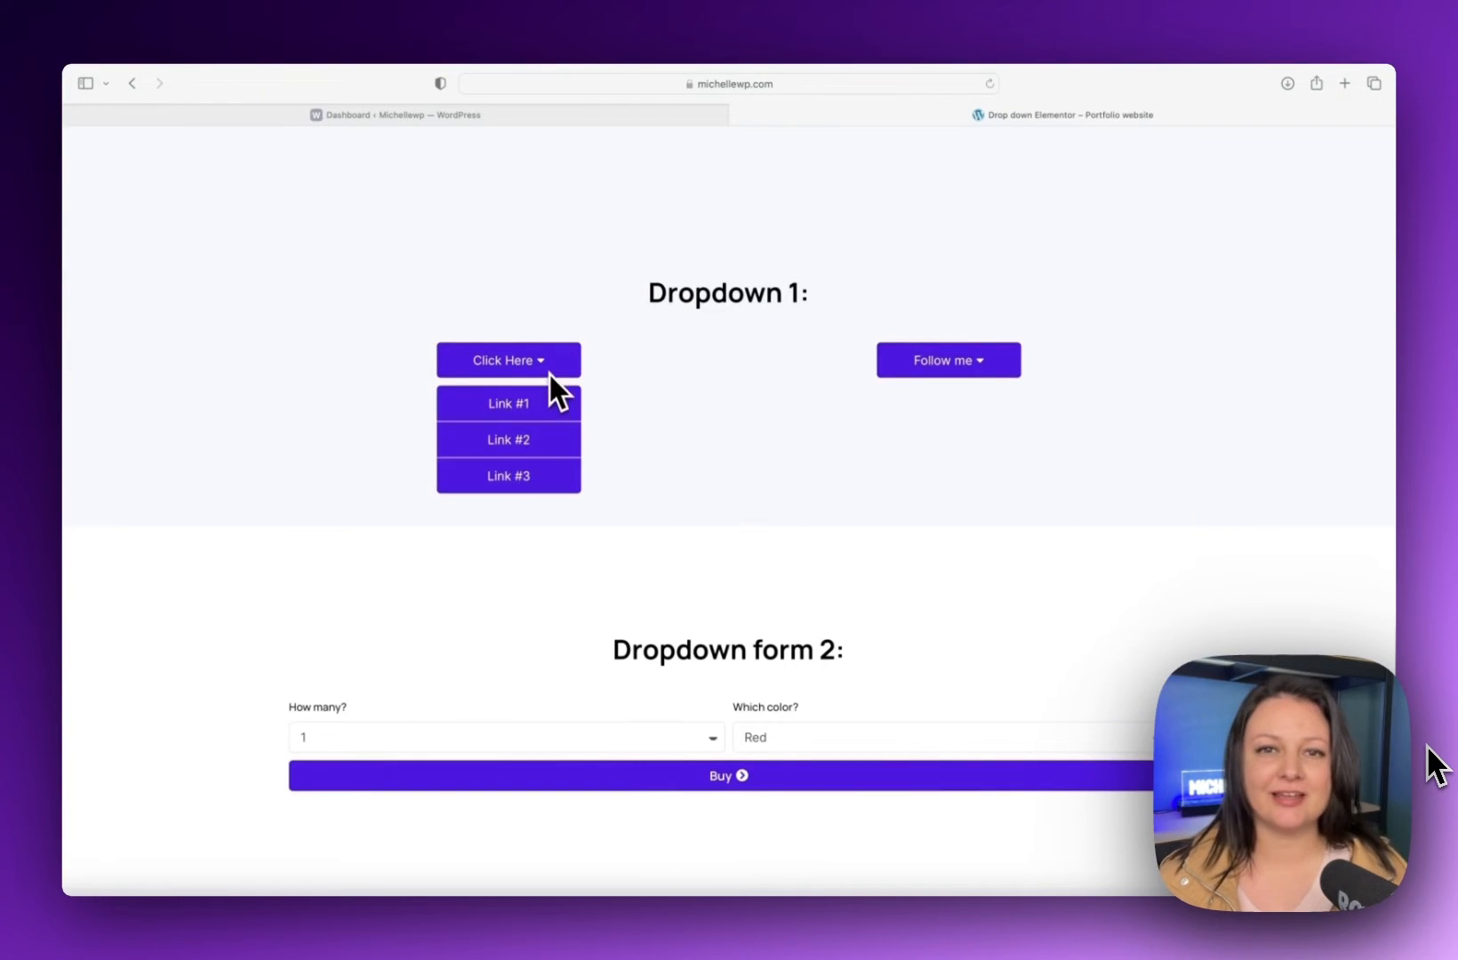
click(950, 359)
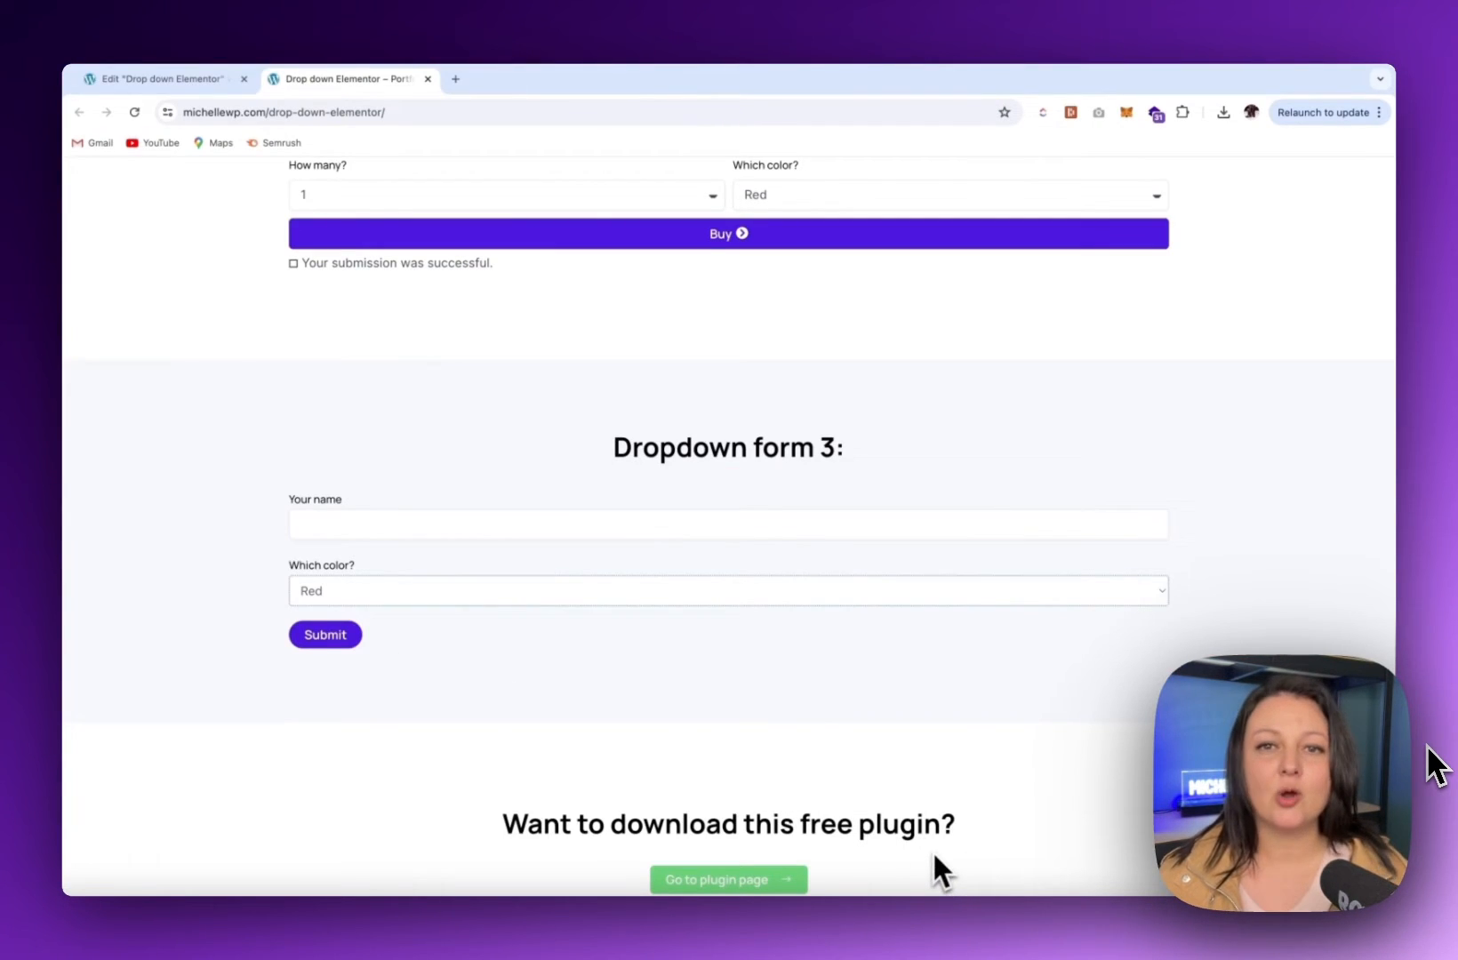
Add a flexbox container to the dropdown page and search the widgets for the Form widget
click(164, 78)
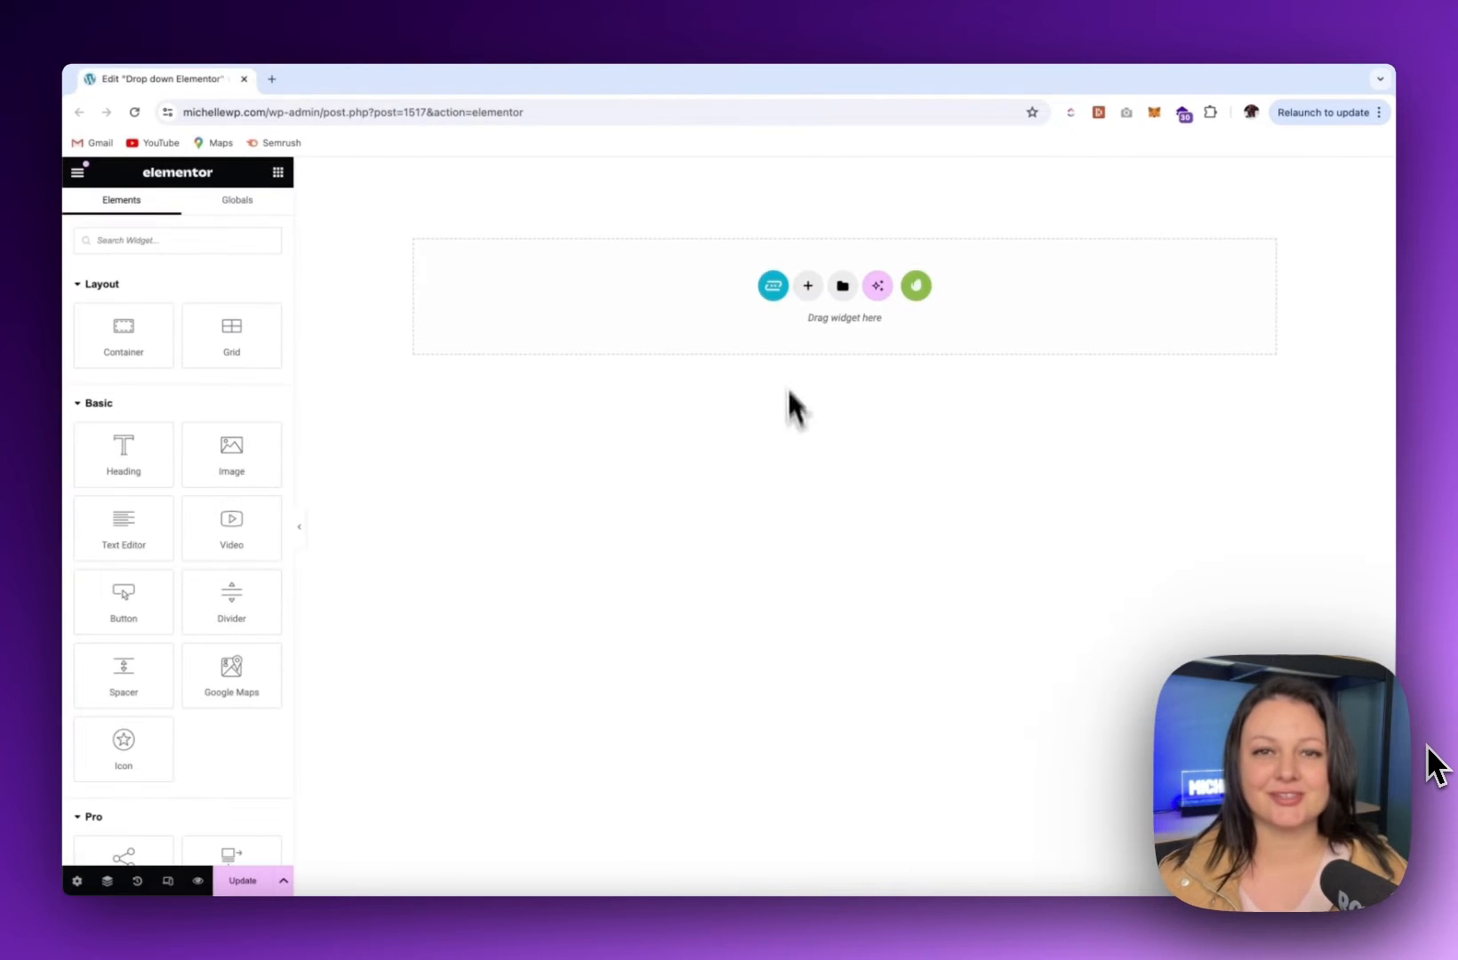
click(808, 285)
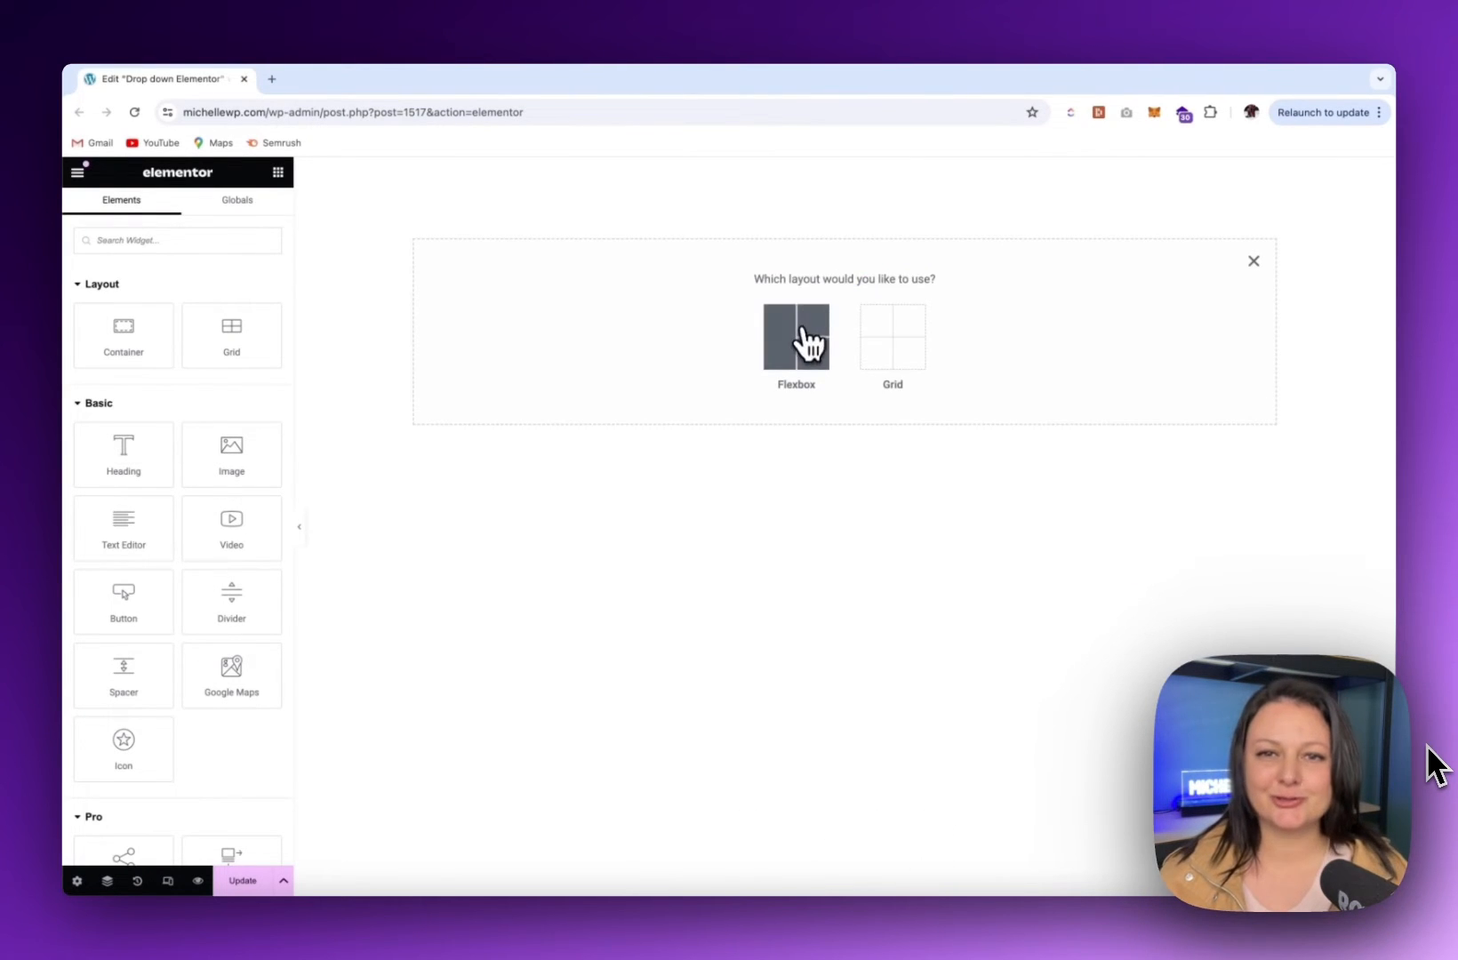
click(796, 336)
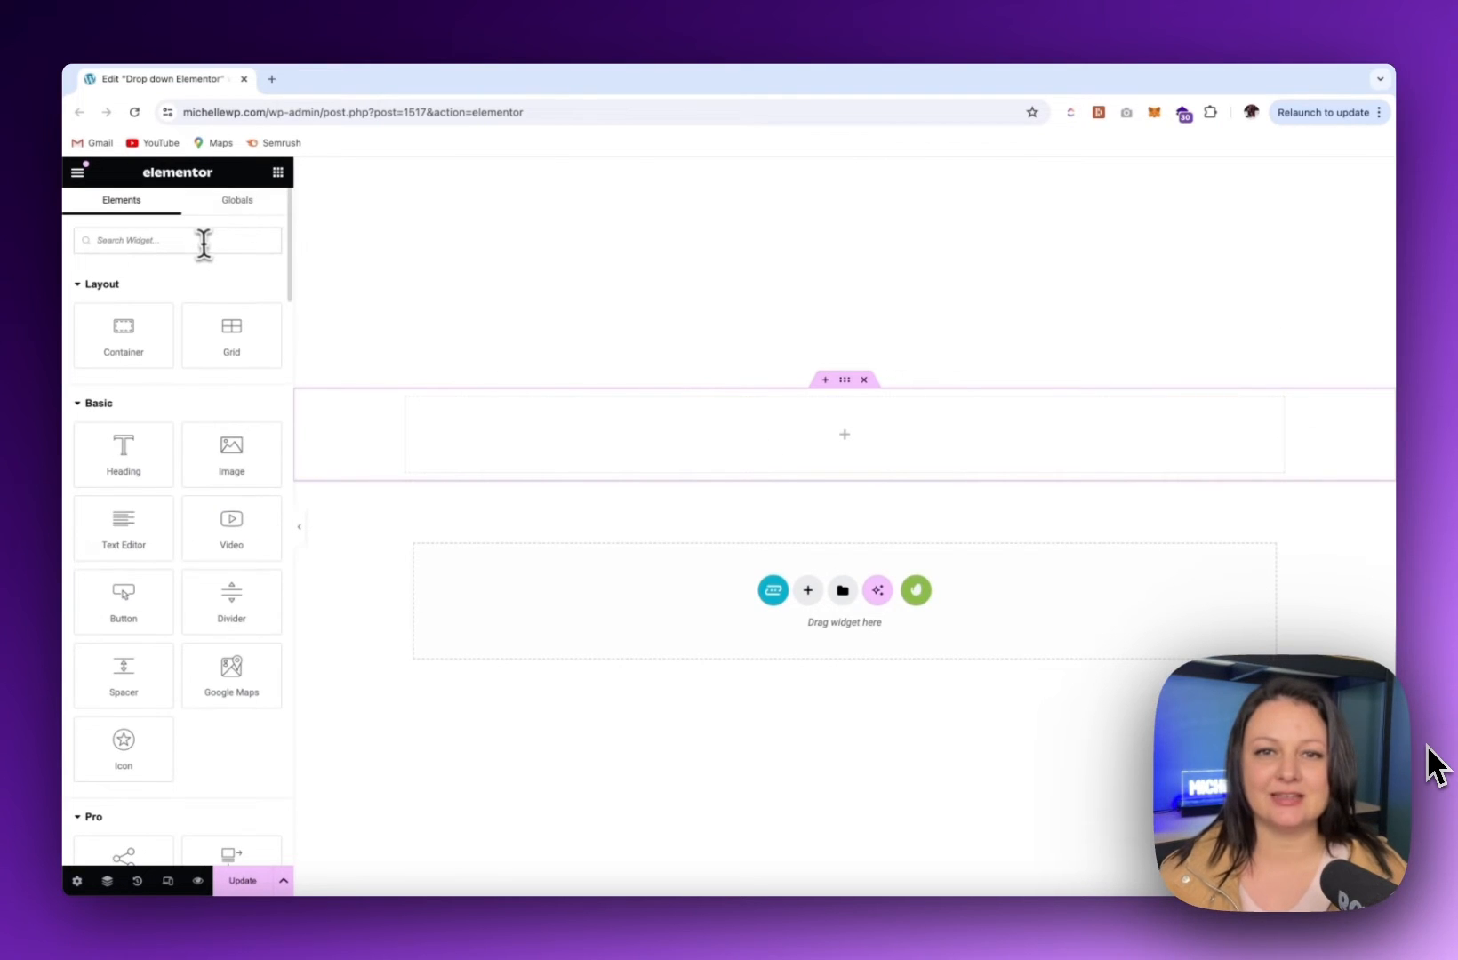
text(for)
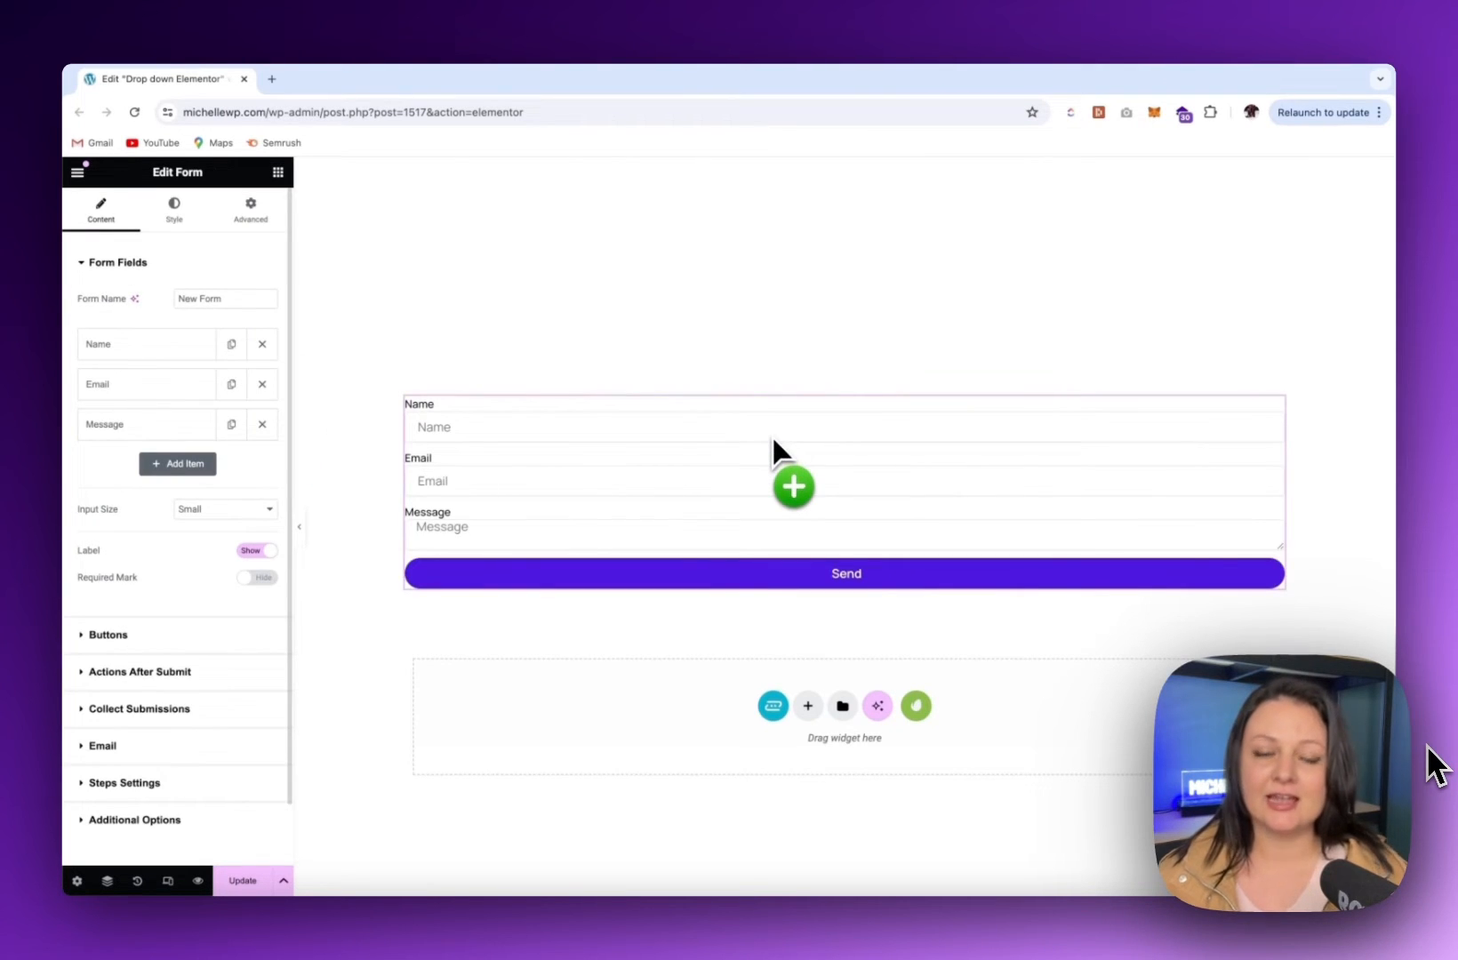
Turn the Name field into a 'How Many?' Select dropdown with options 1 through 4
click(142, 343)
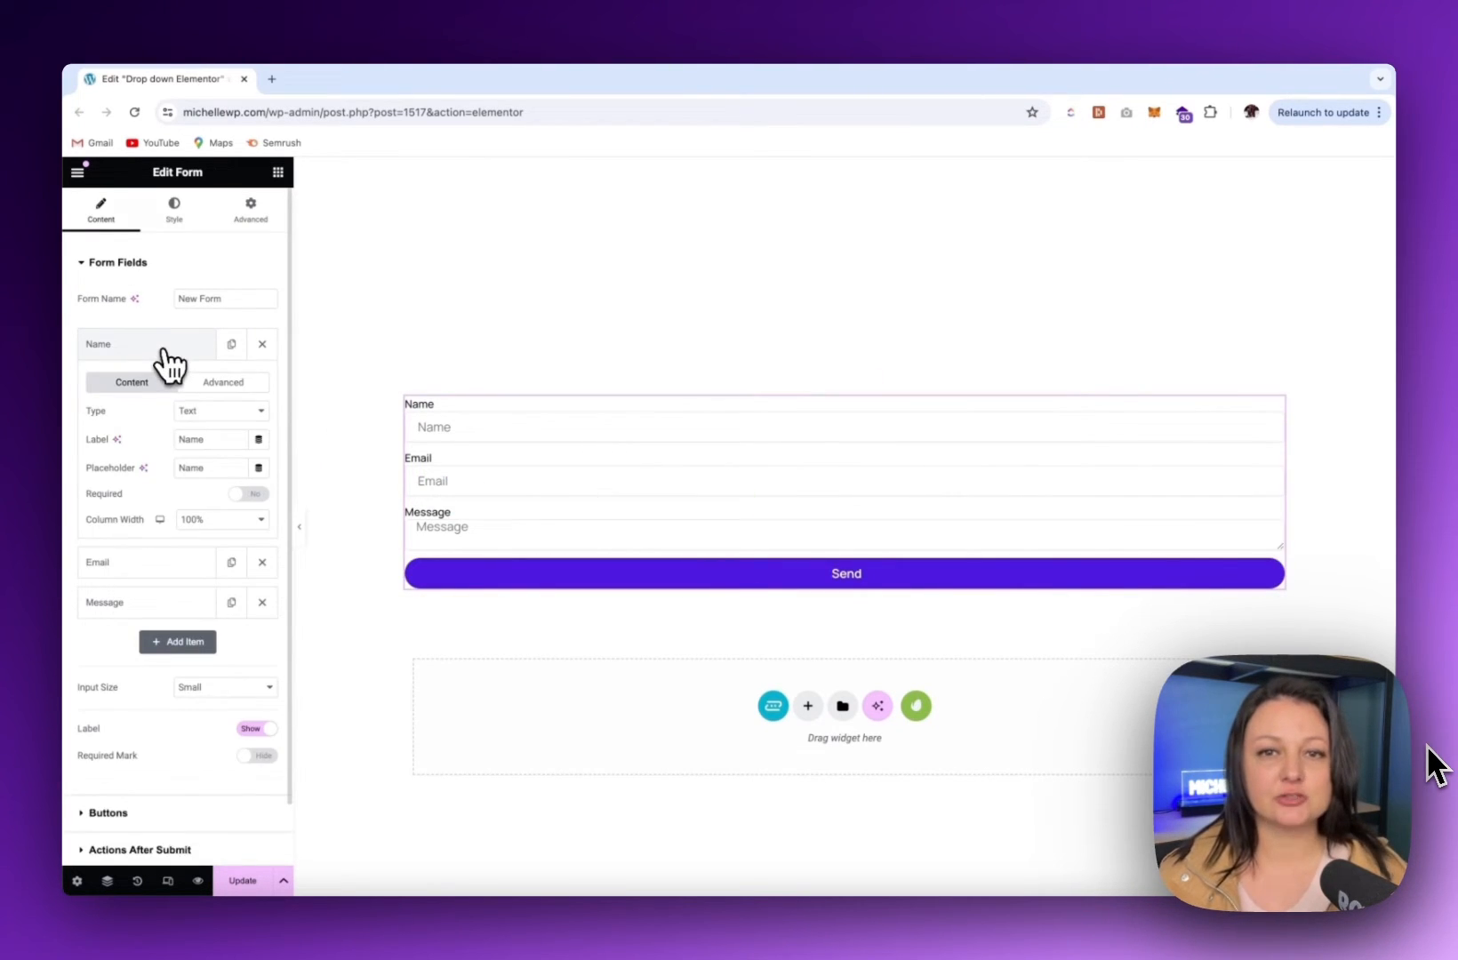
text(How Many?)
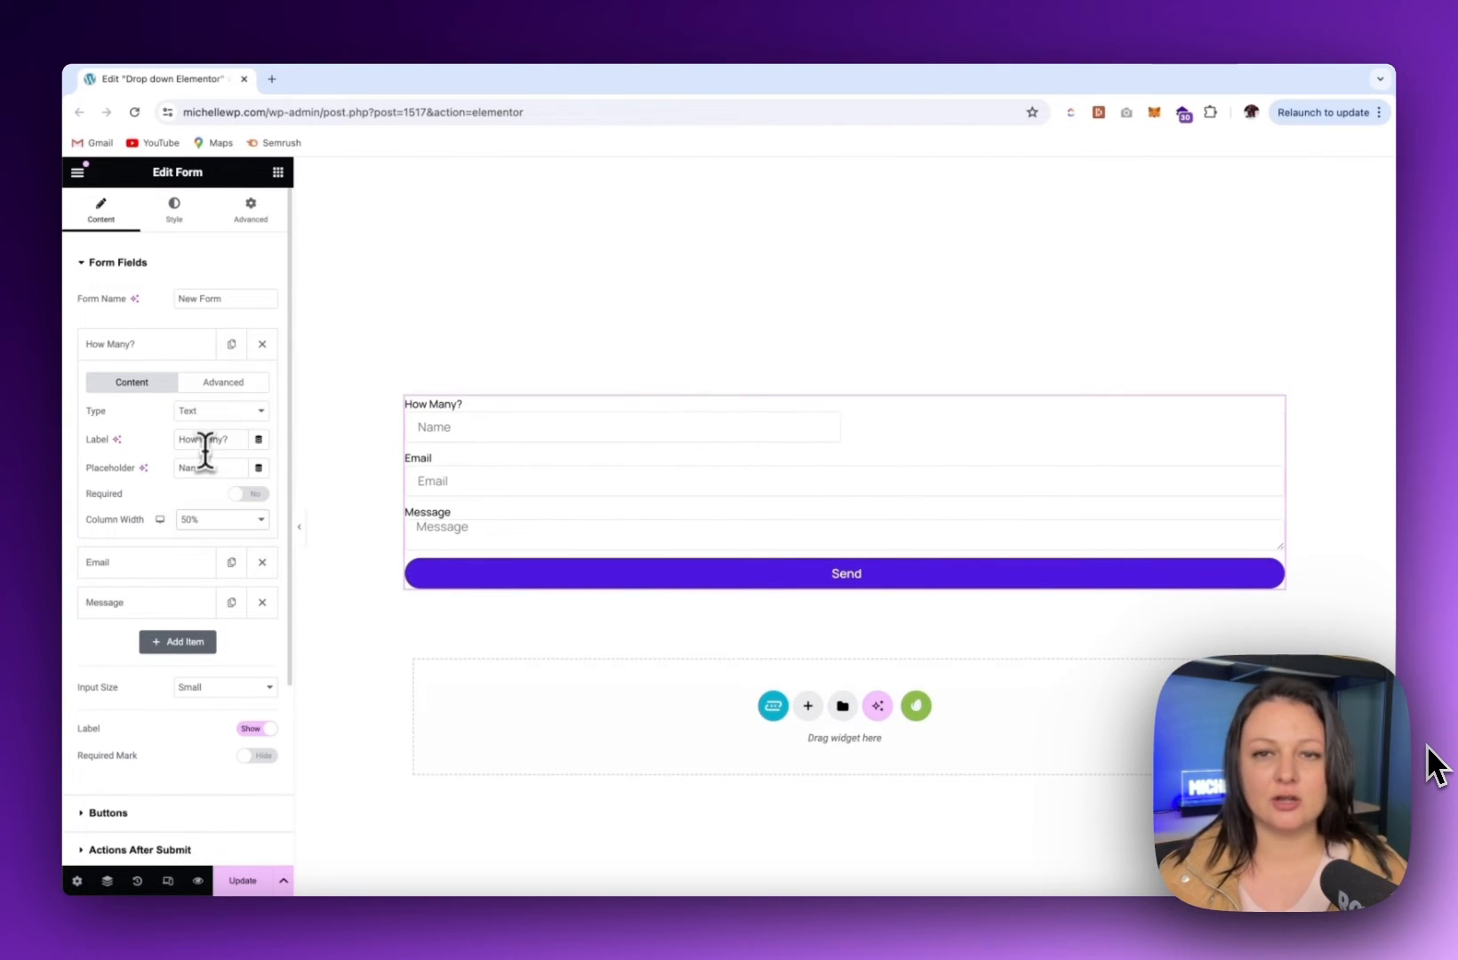
click(220, 410)
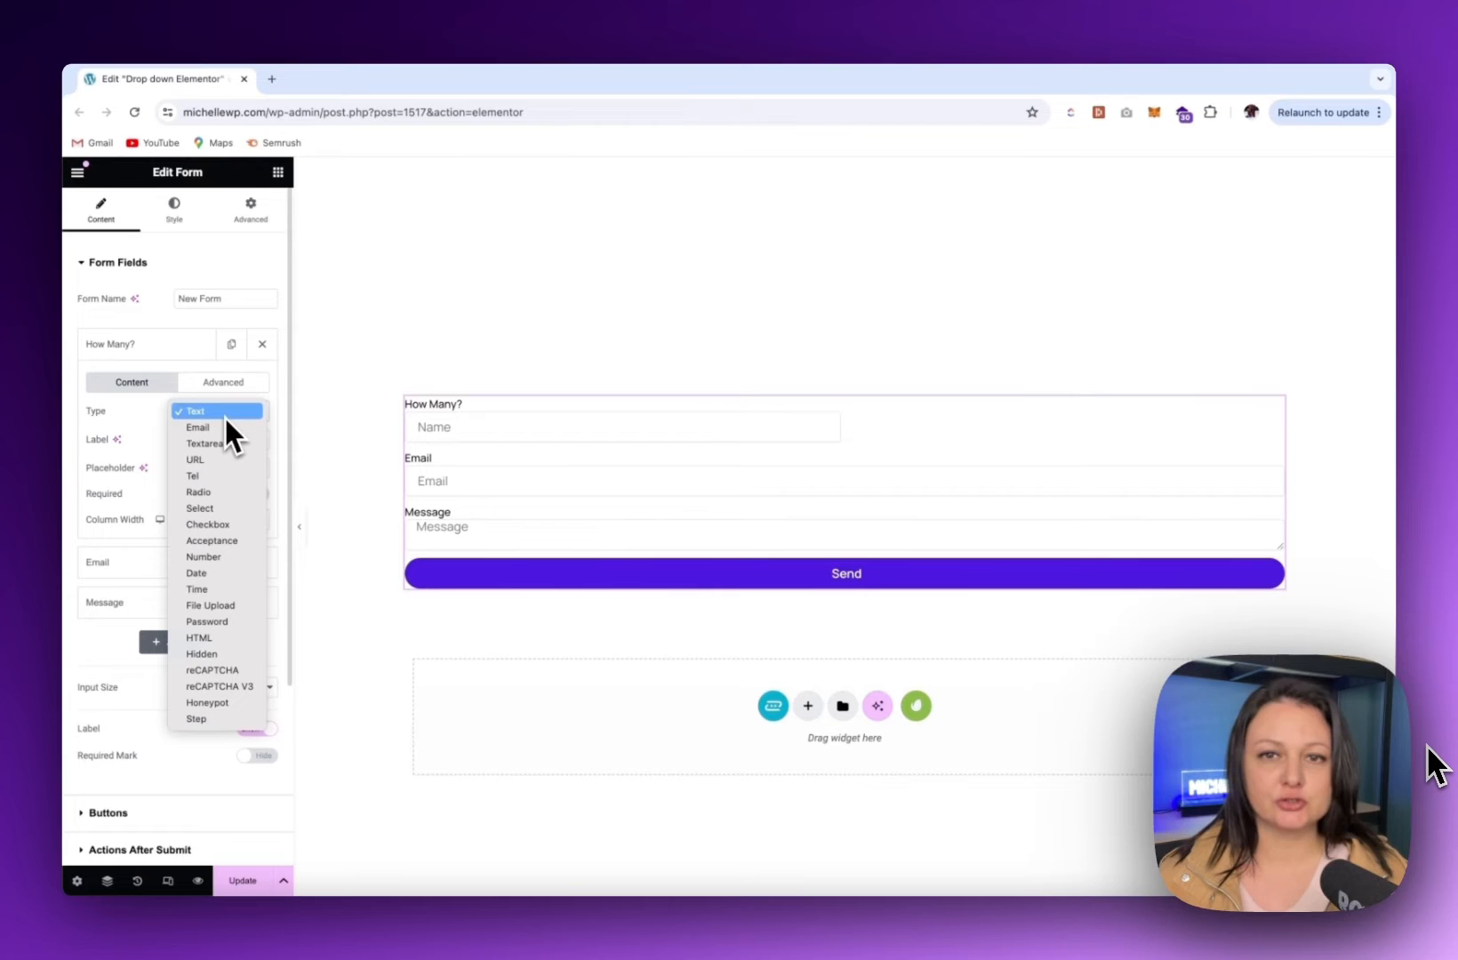
click(199, 506)
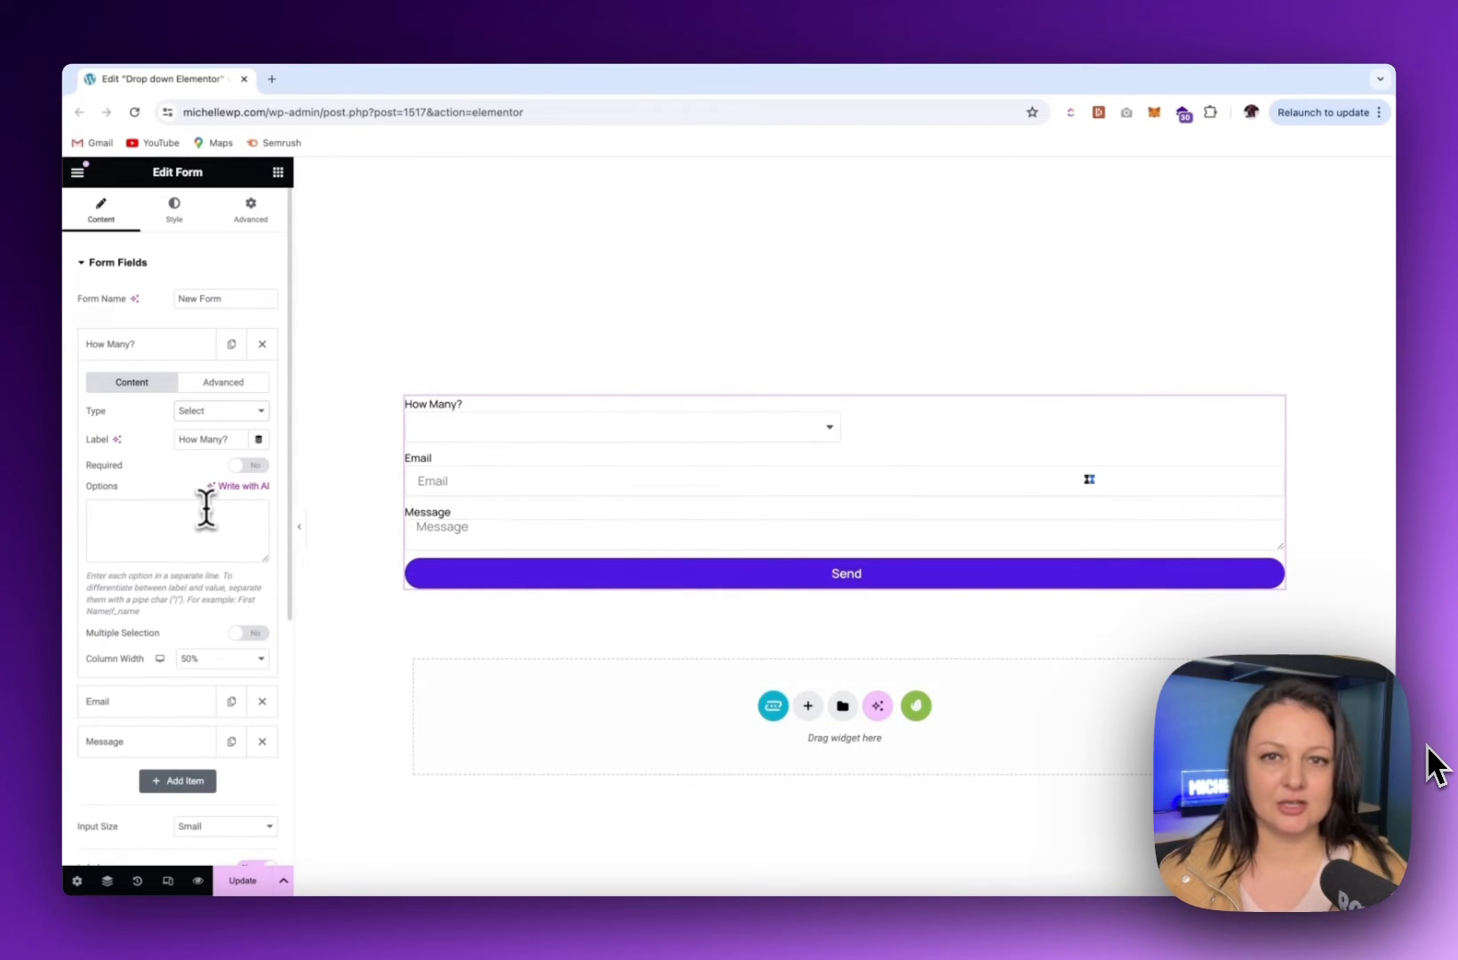
text(1)
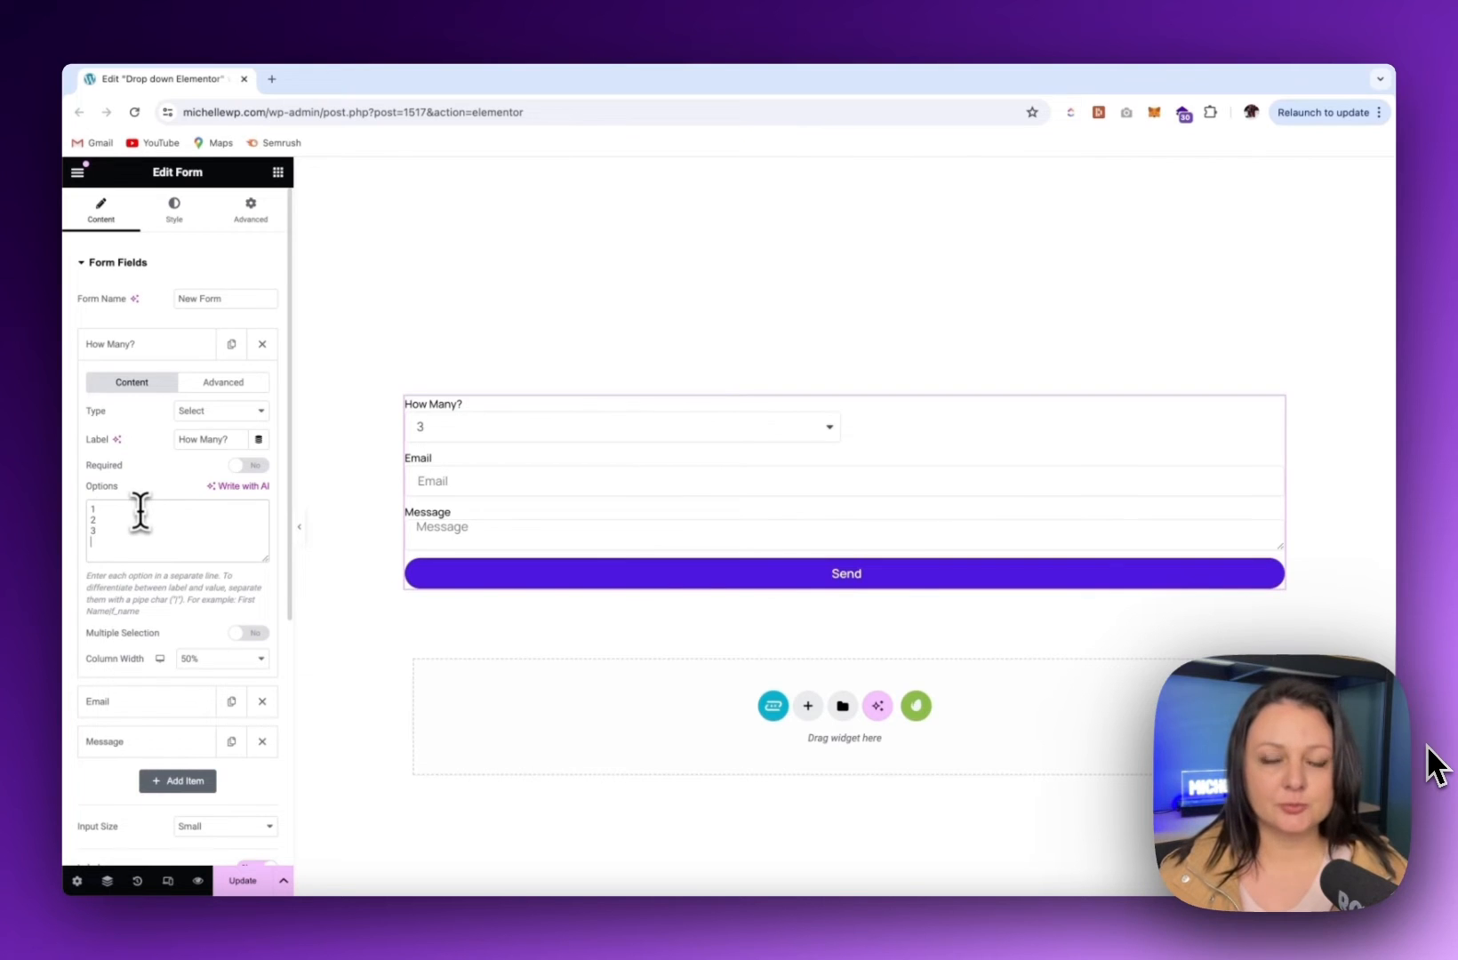
text(4)
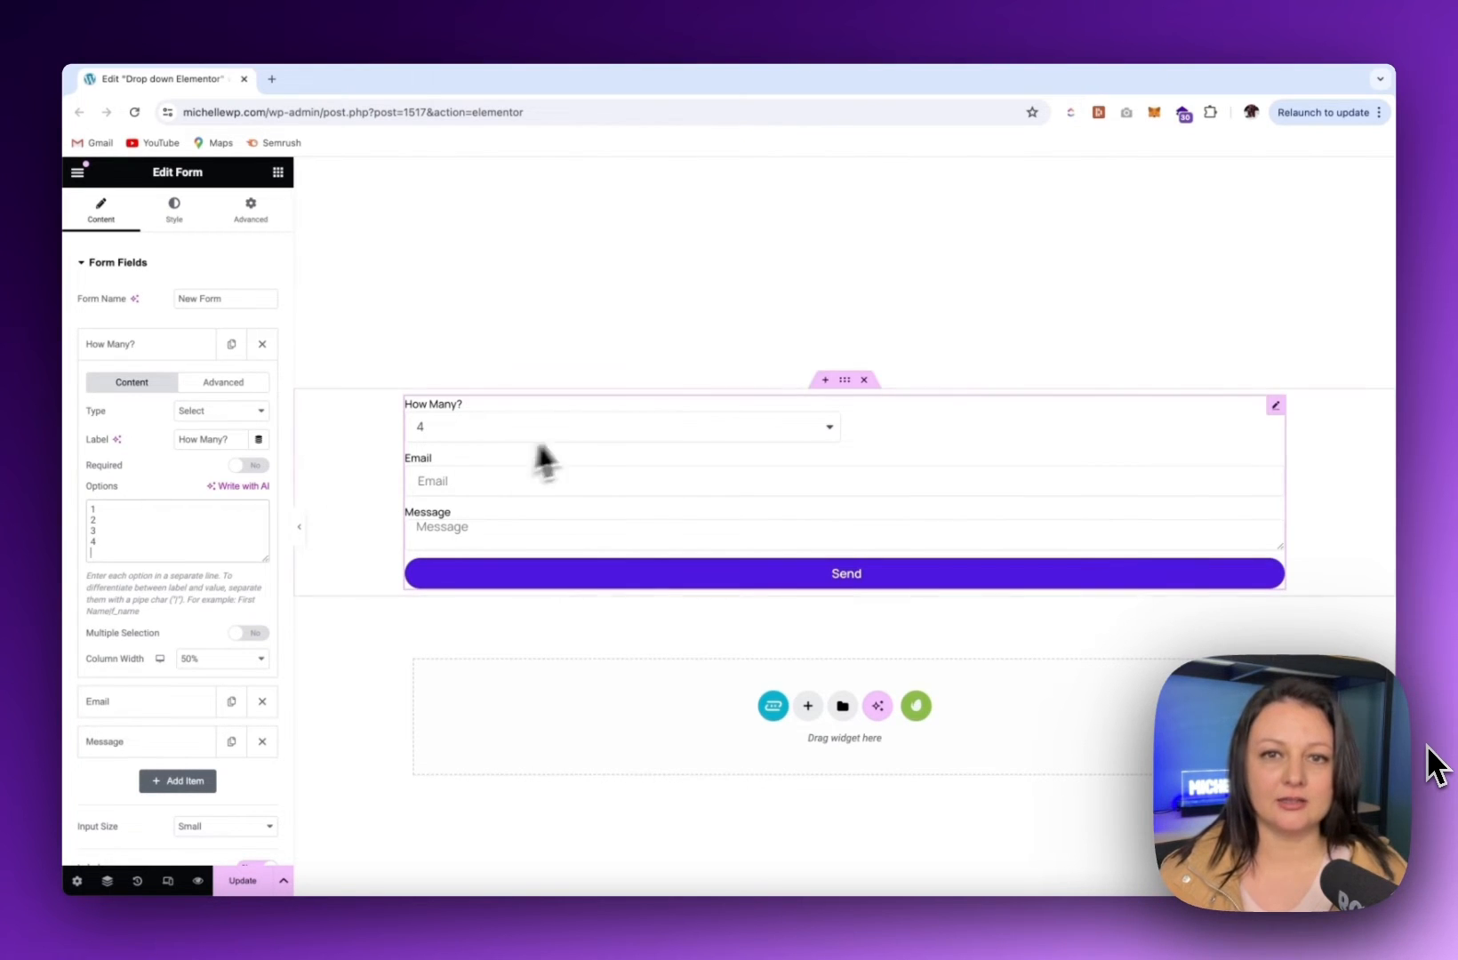
mouse_move(594, 450)
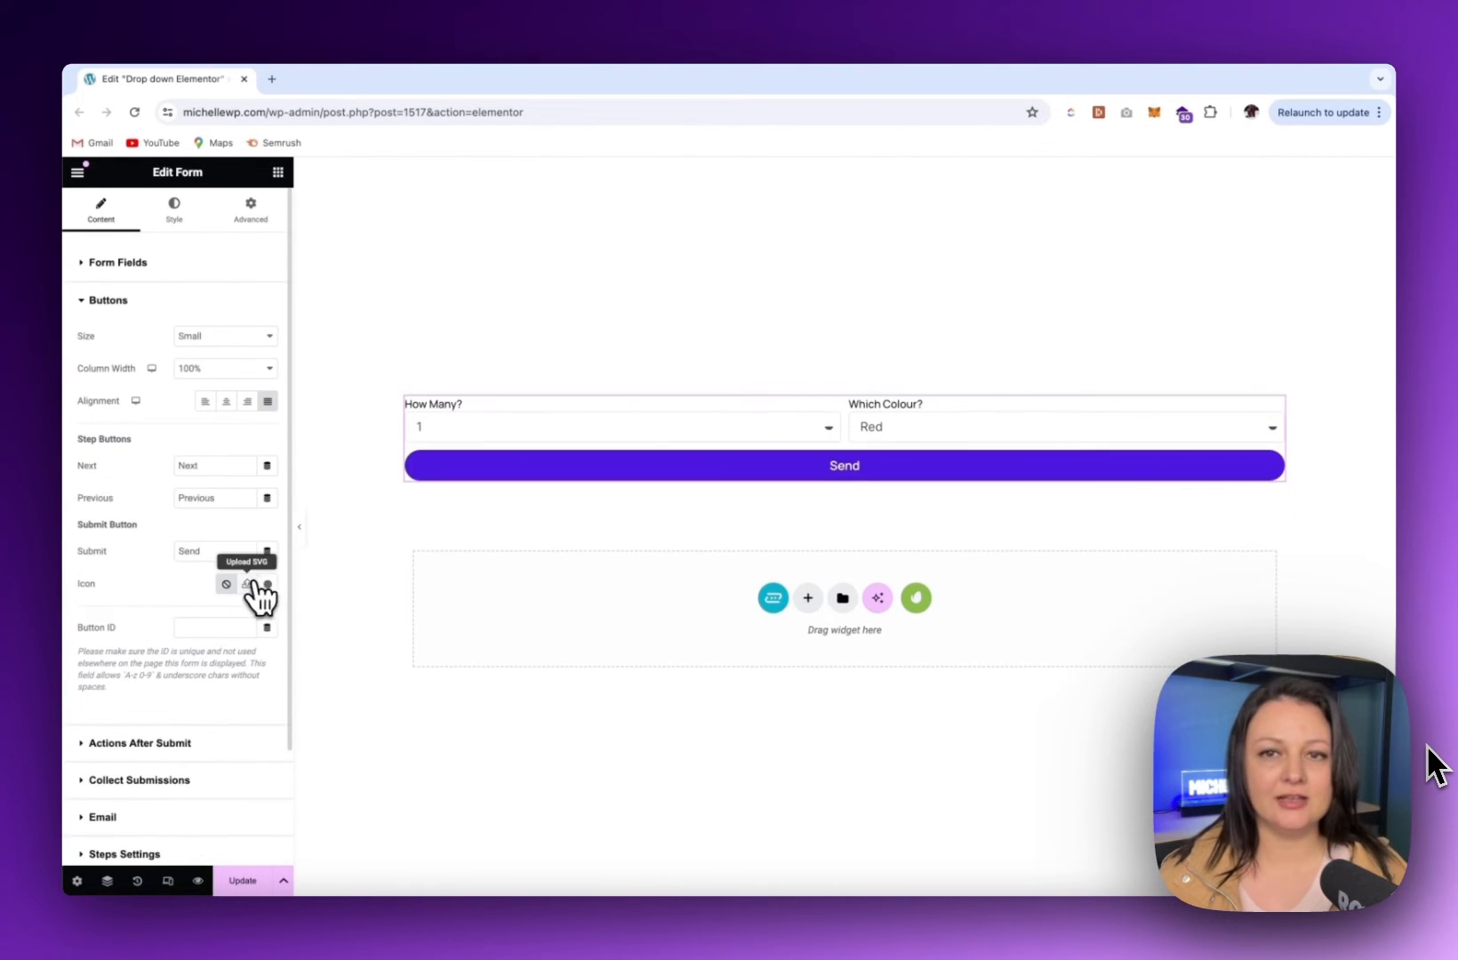
Pick a chevron icon from the Icon Library for the form button
click(246, 583)
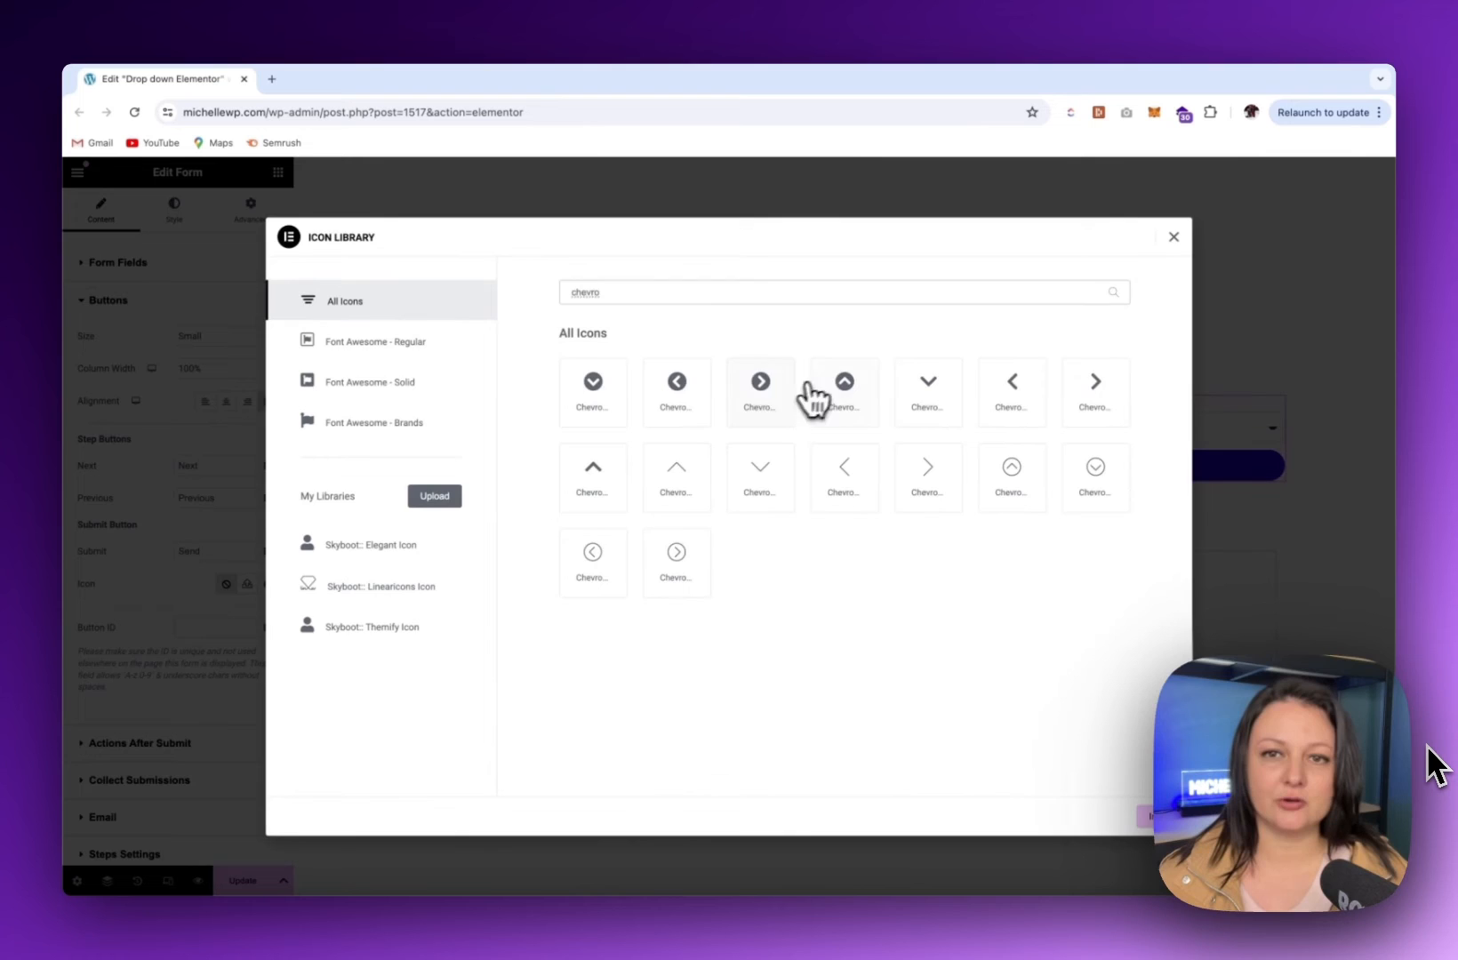
click(762, 381)
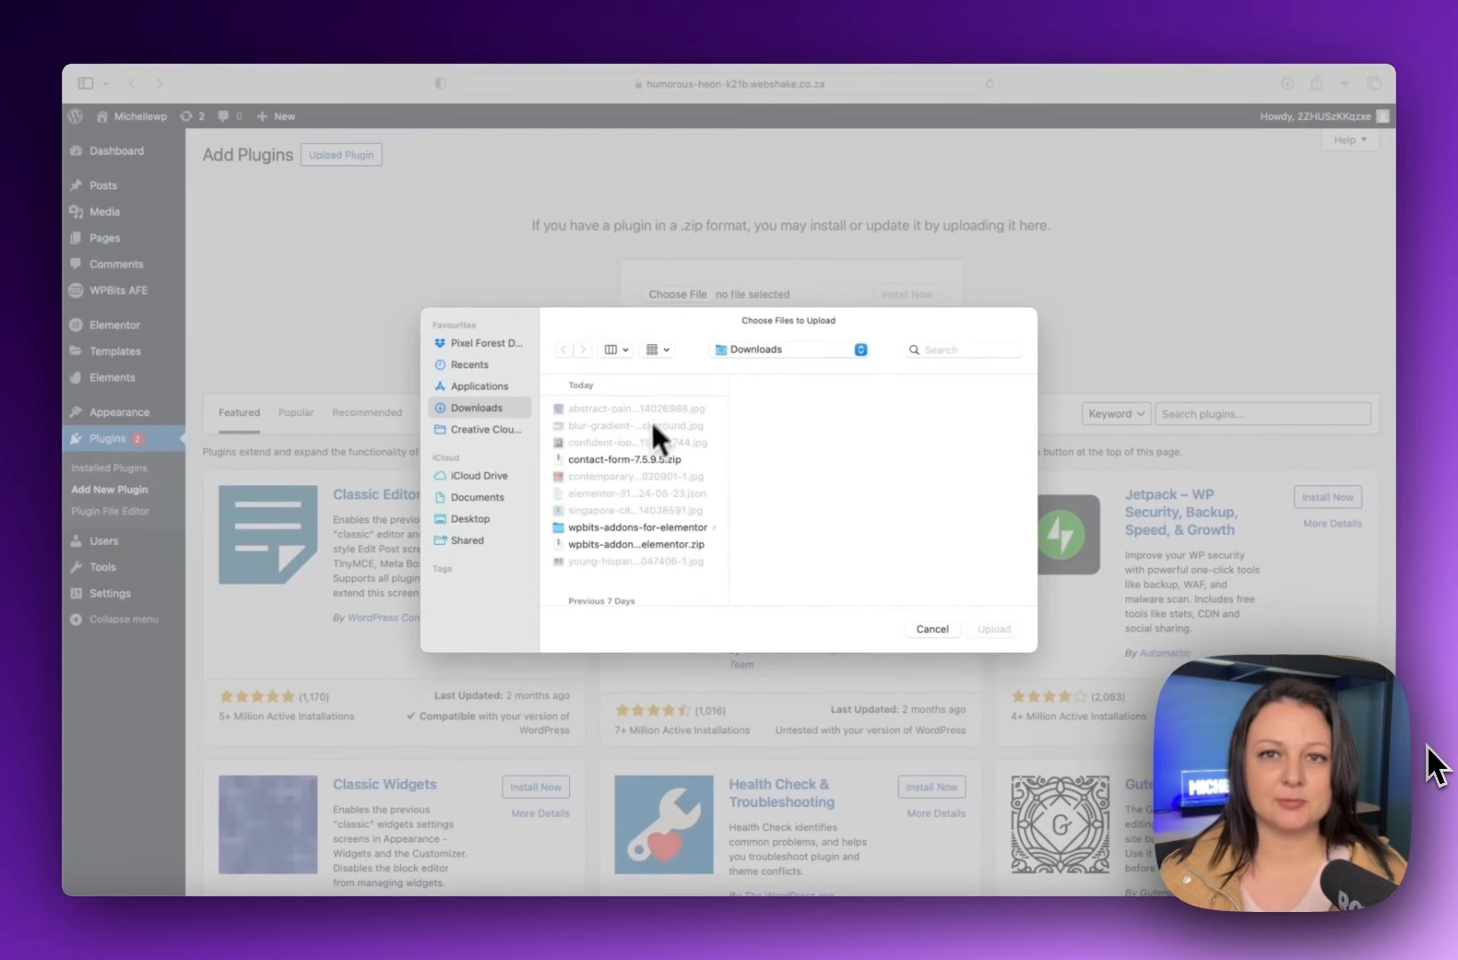
Upload the contact-form-7 zip and install the Contact Form 7 plugin
click(994, 628)
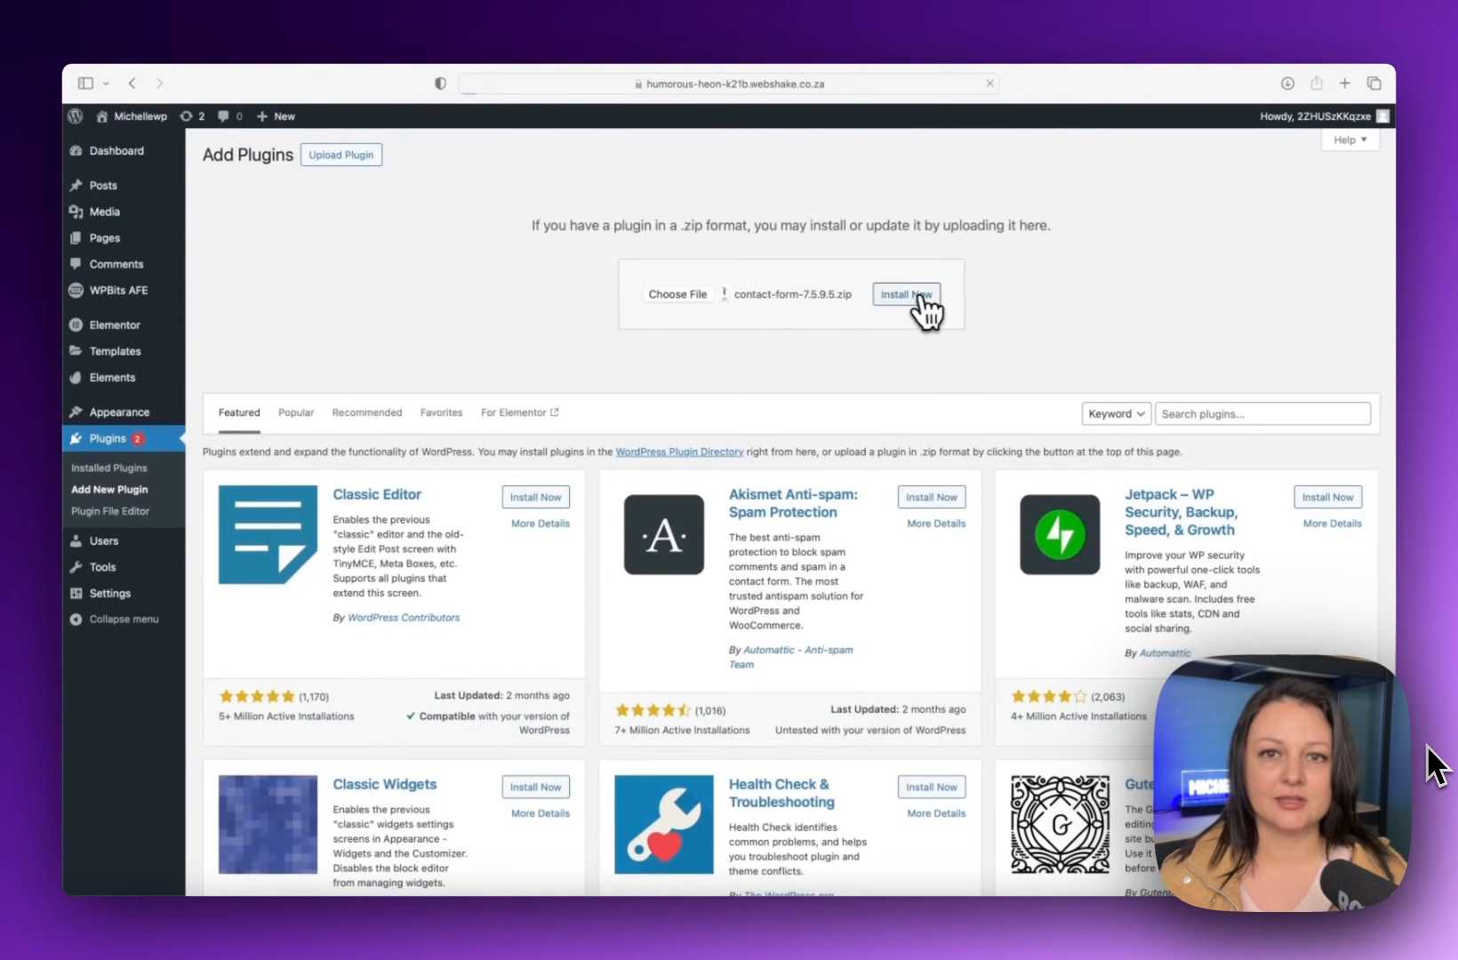
click(907, 293)
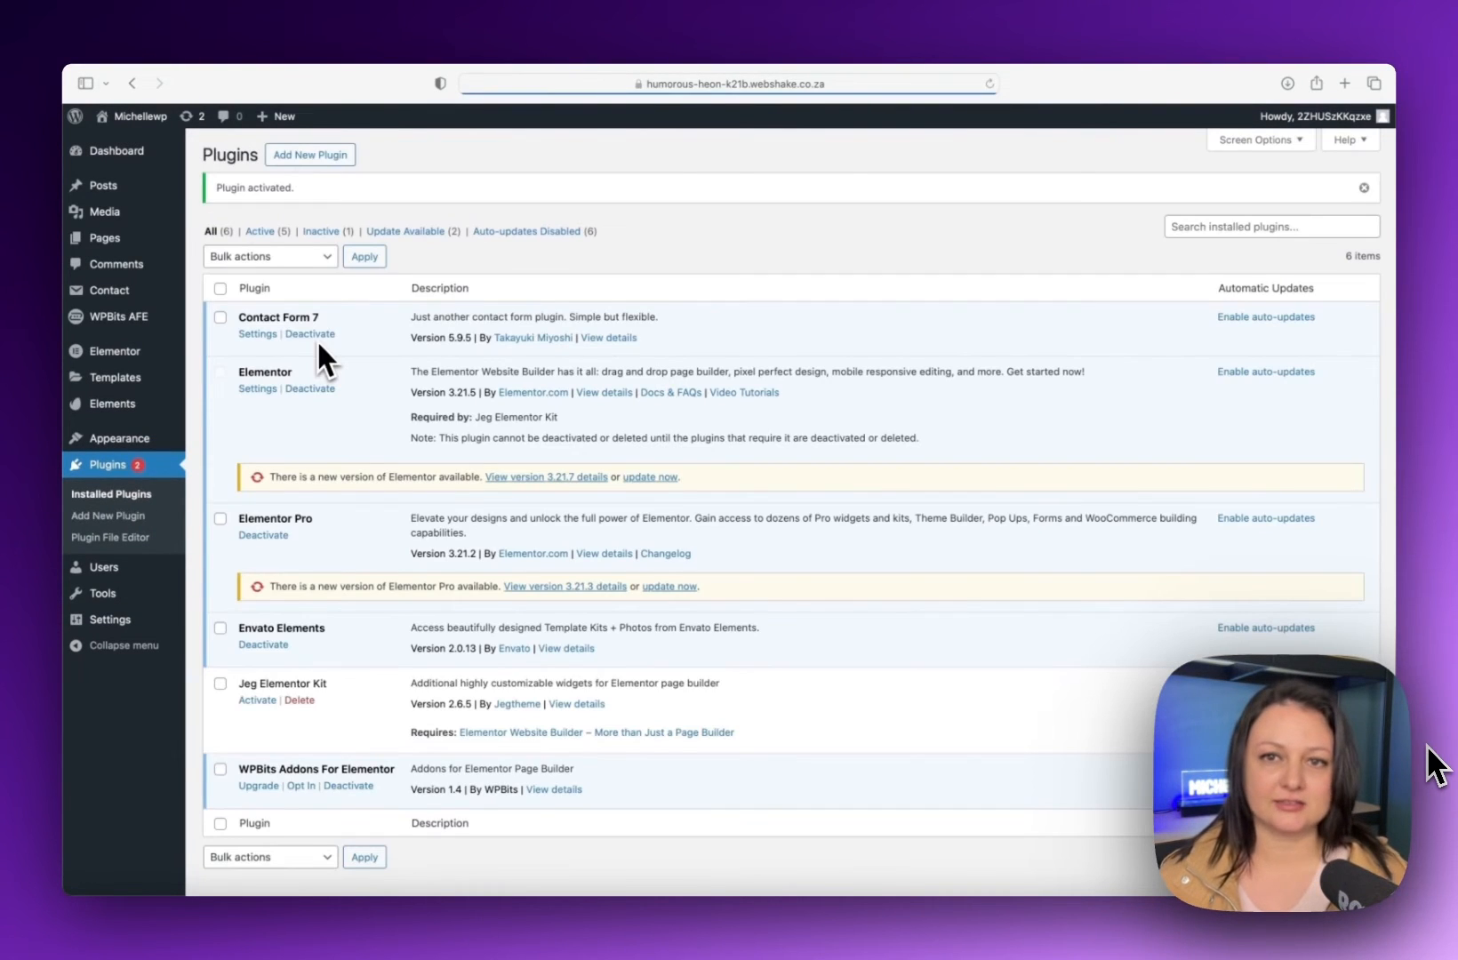
mouse_move(109, 289)
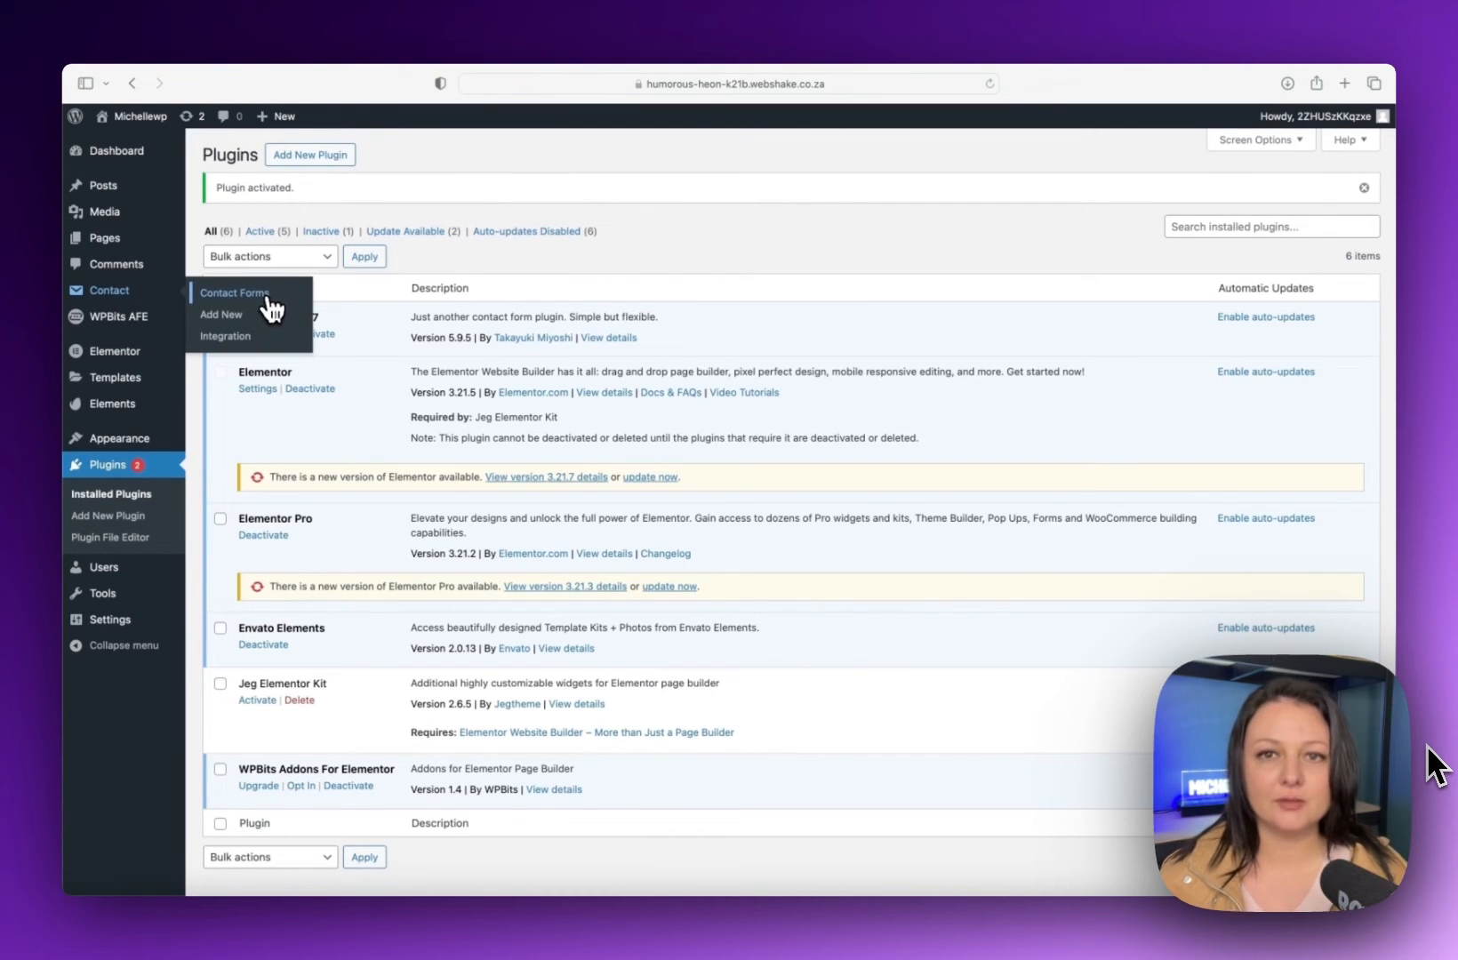
Edit Contact form 1 and delete its email, subject and message lines
click(234, 291)
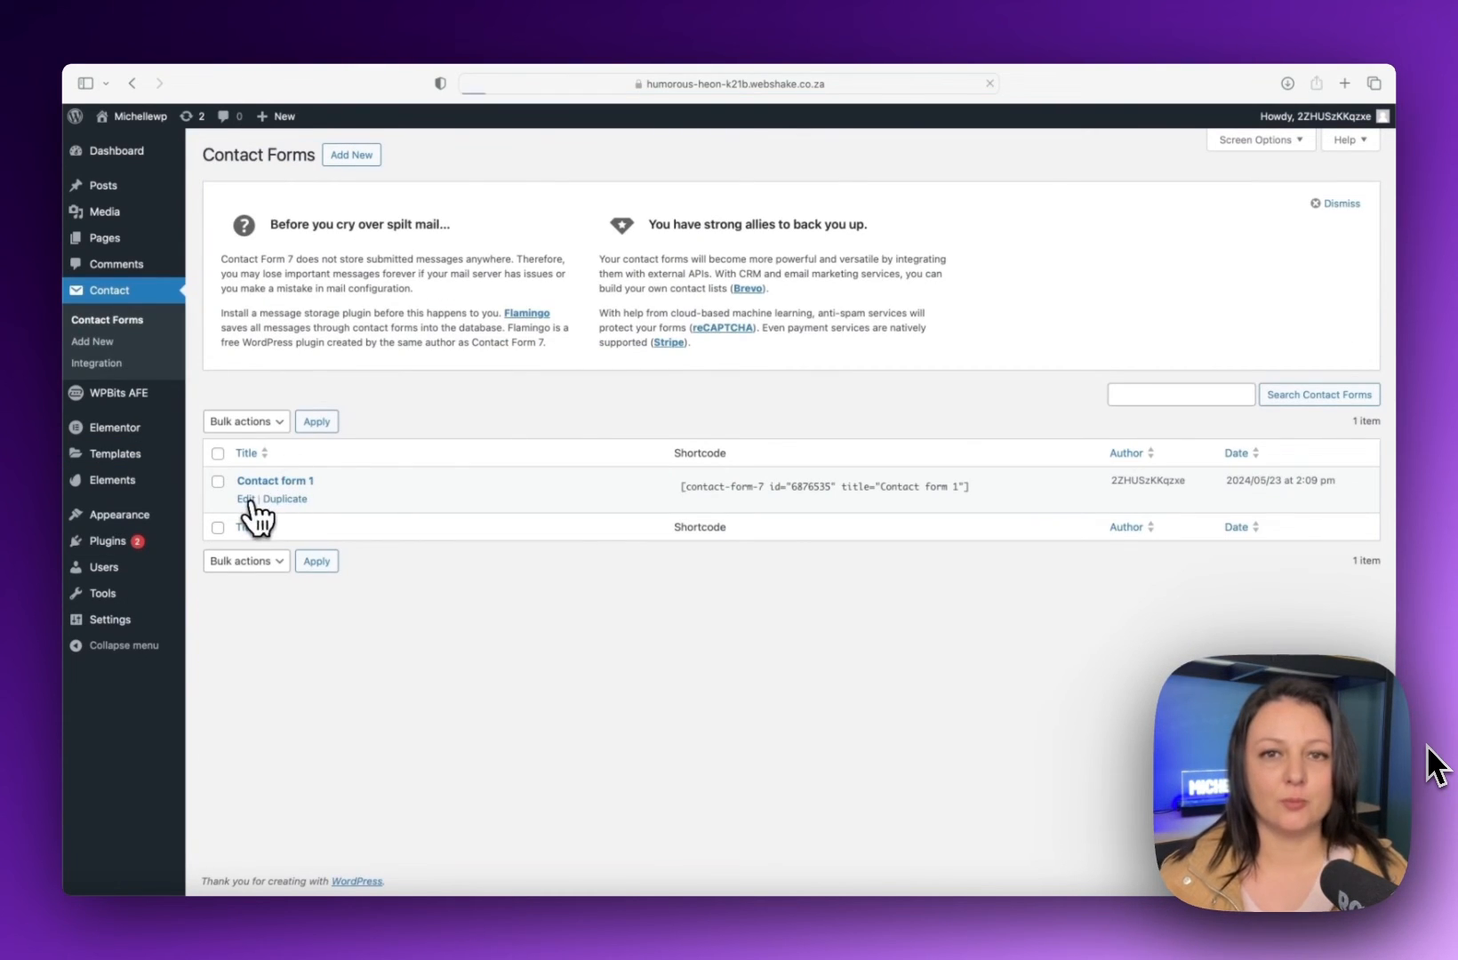
click(242, 498)
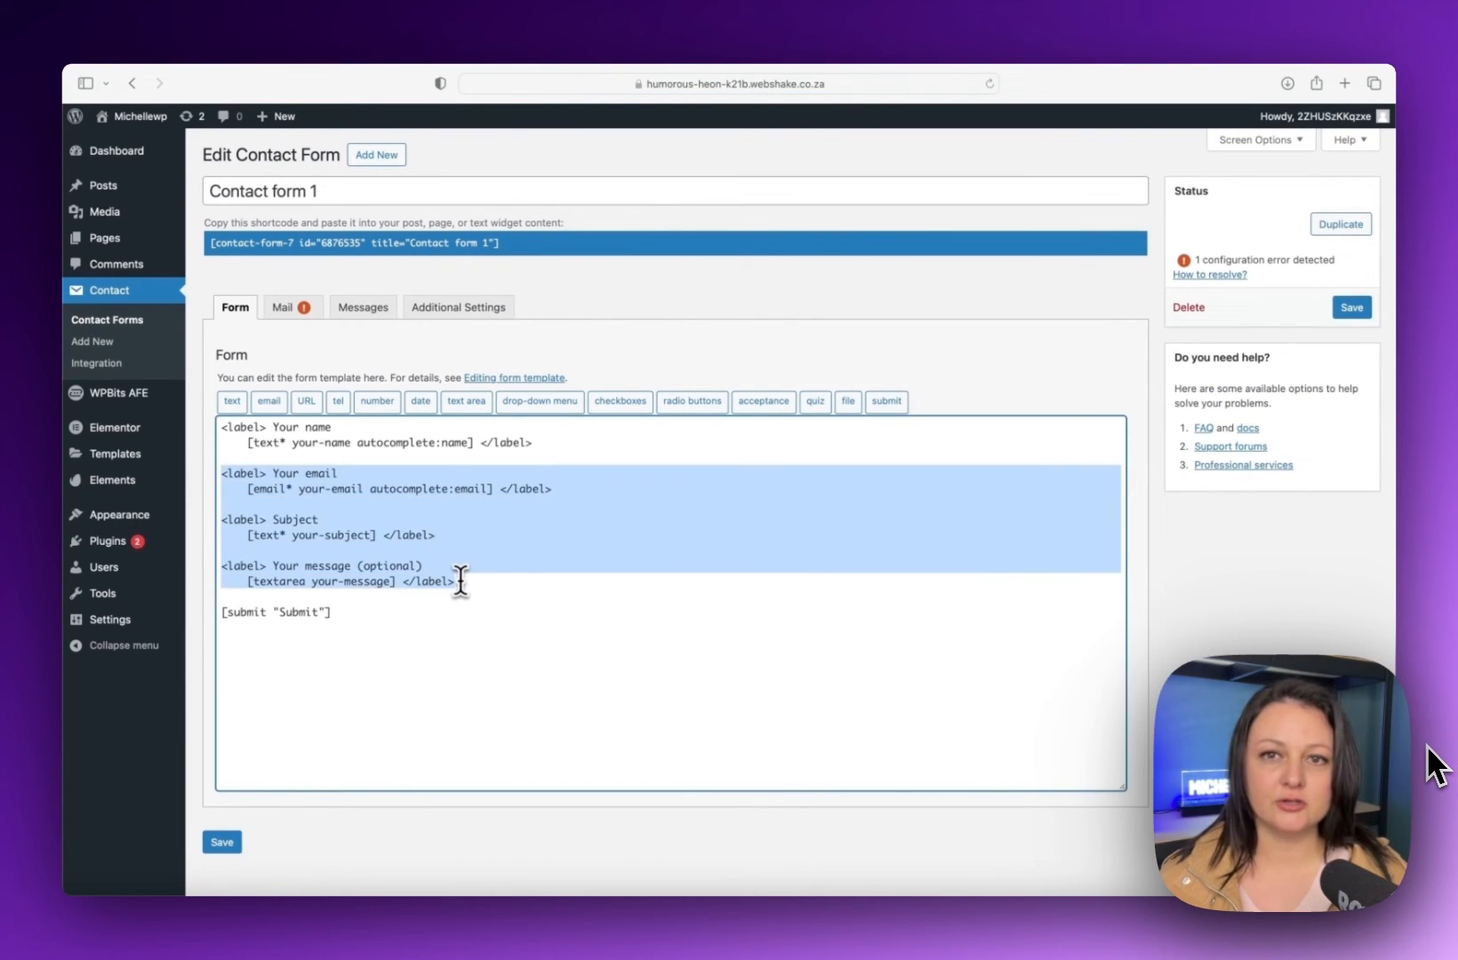
key(Delete)
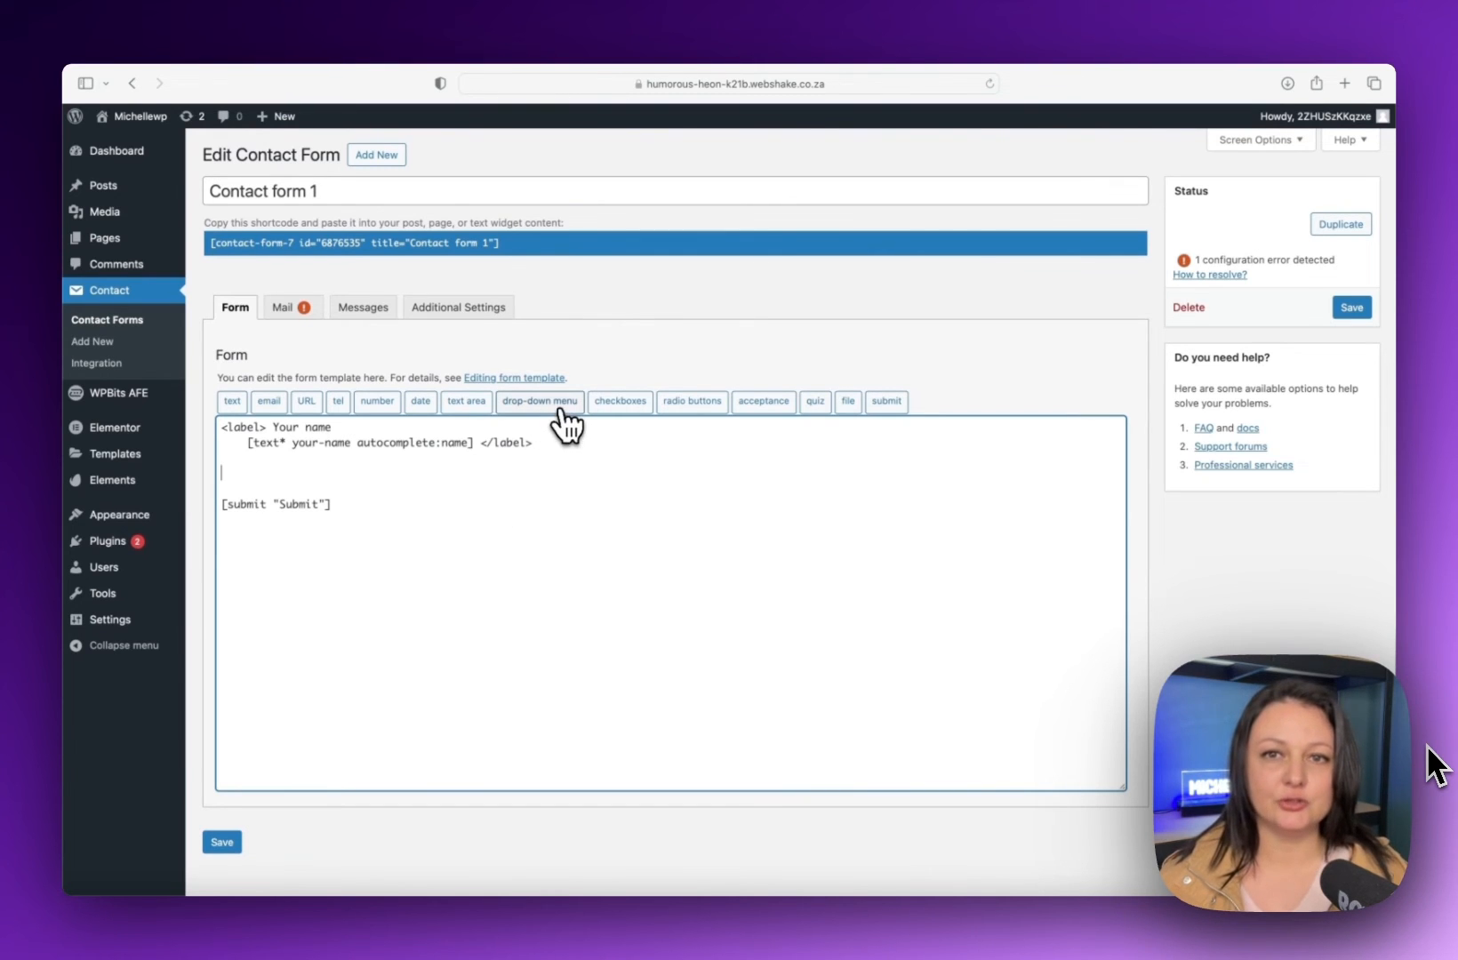
Insert a WhichColour drop-down menu tag with options Red, Blue and Green
click(541, 402)
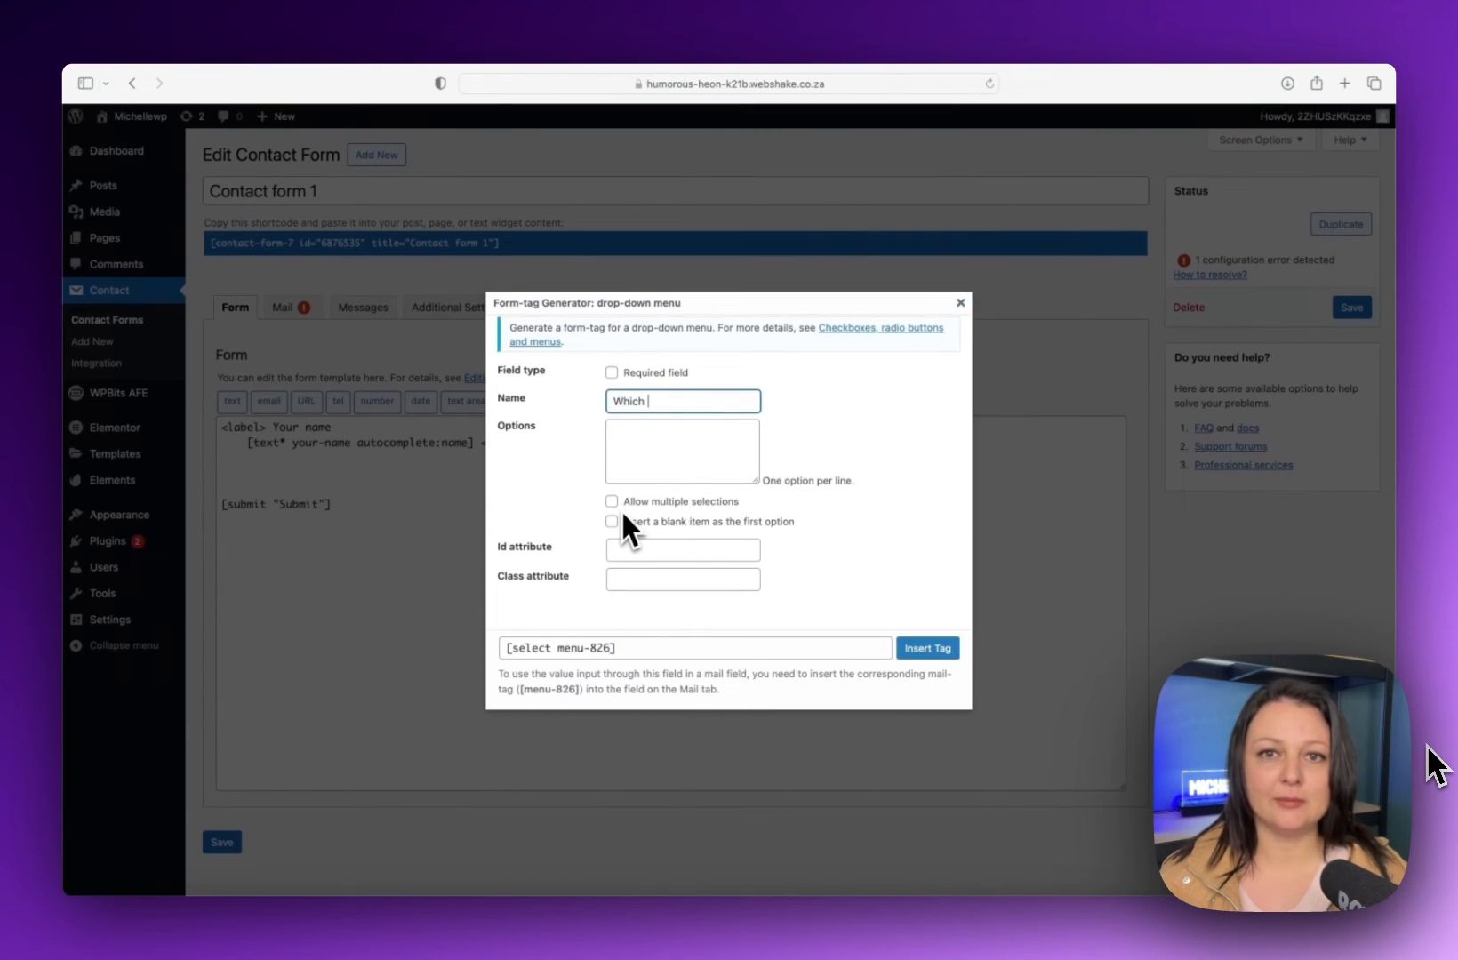
click(683, 449)
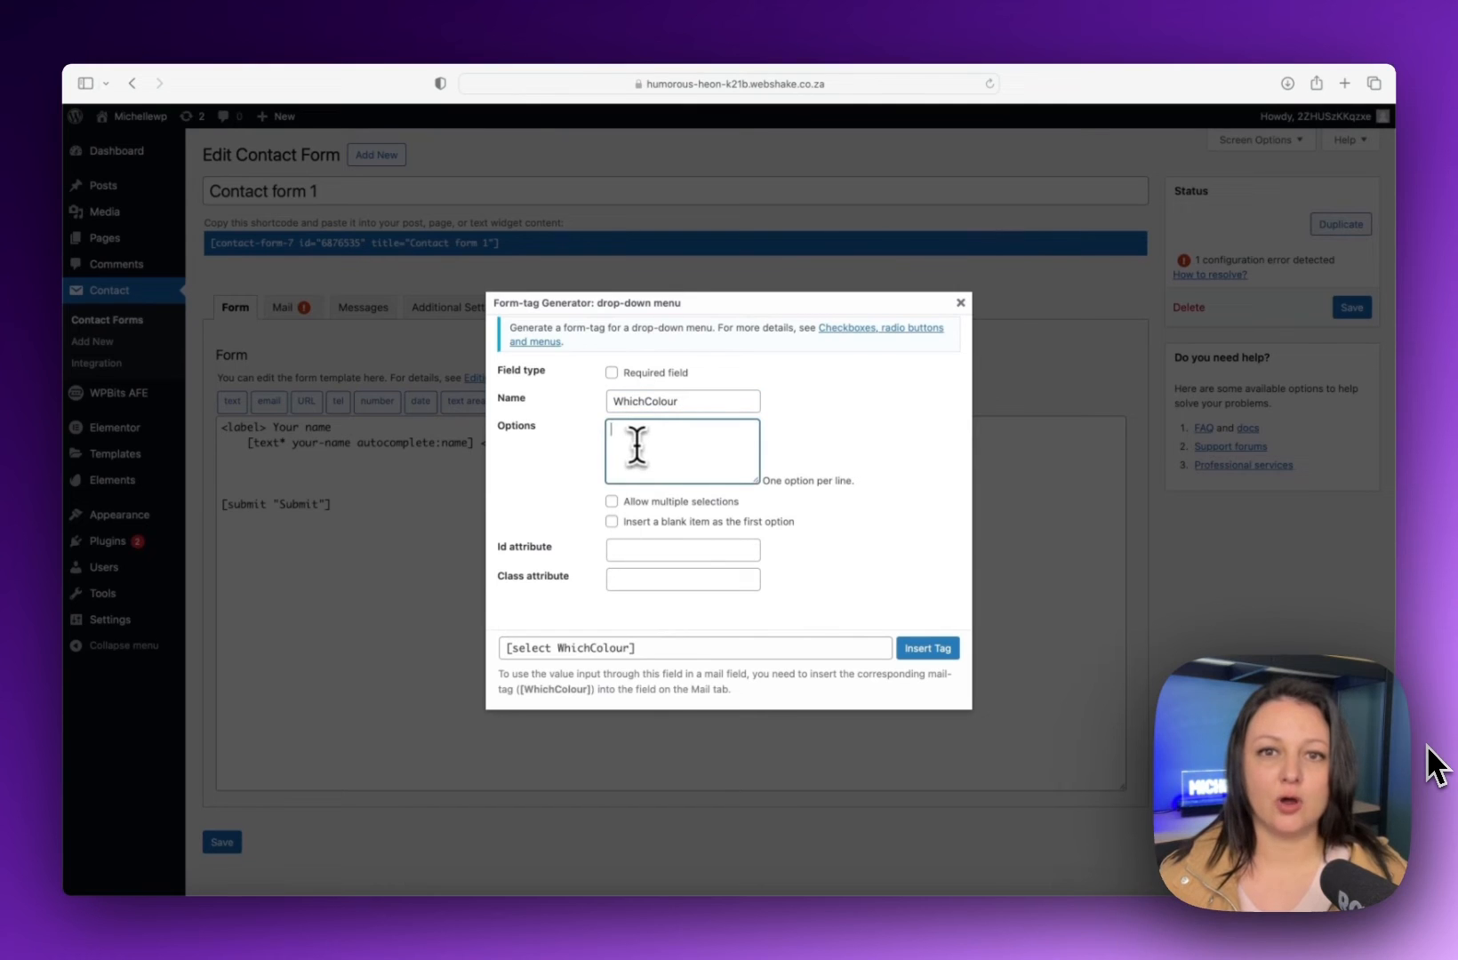
text(Red)
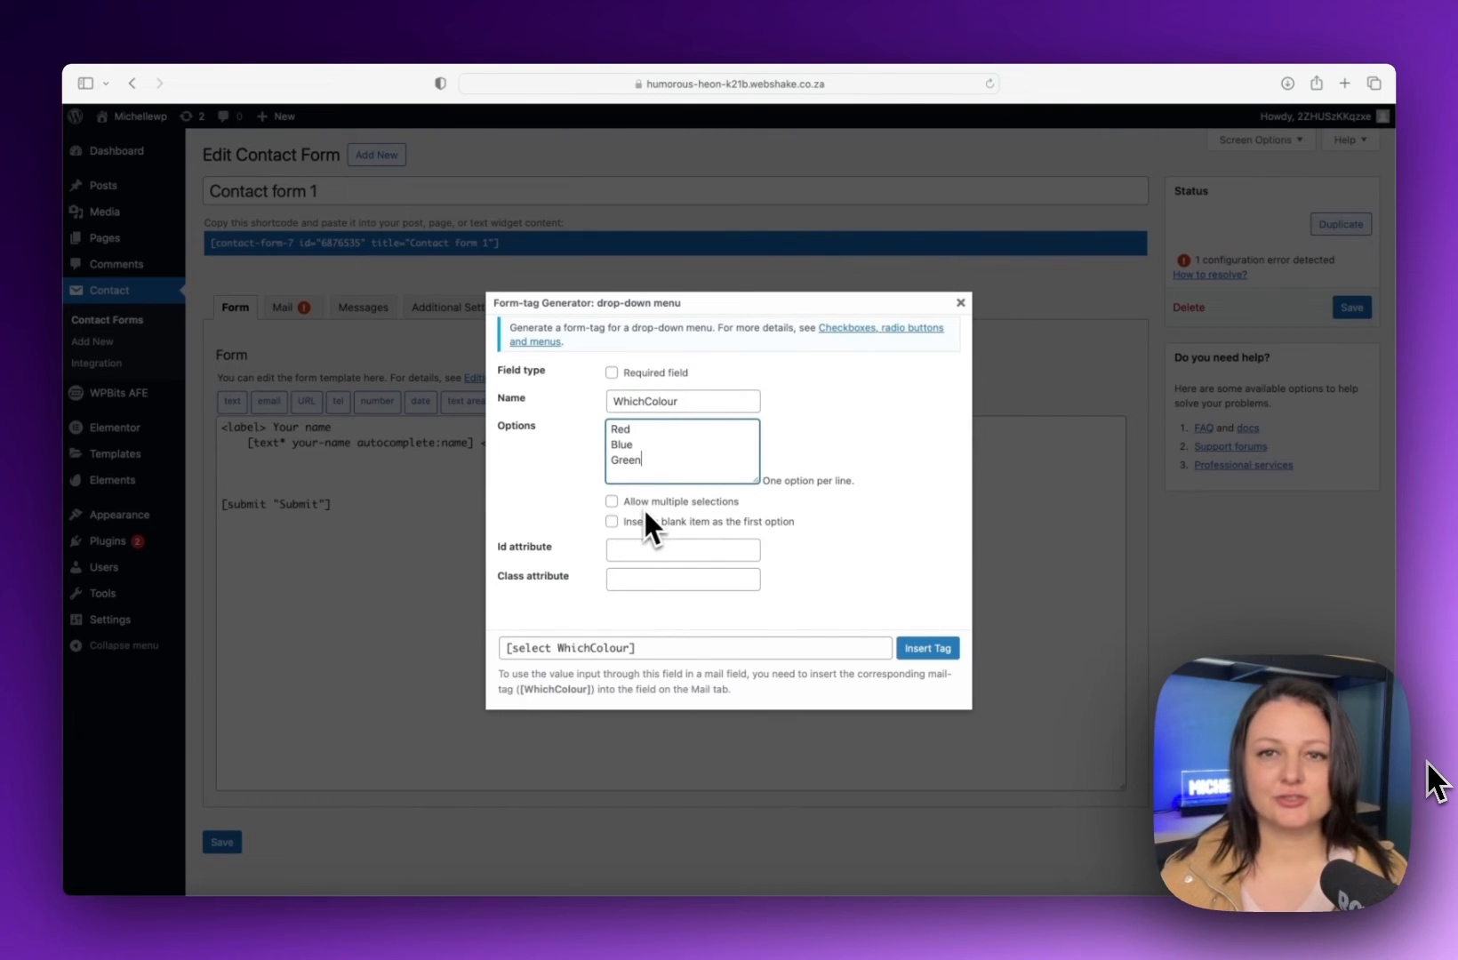
click(928, 647)
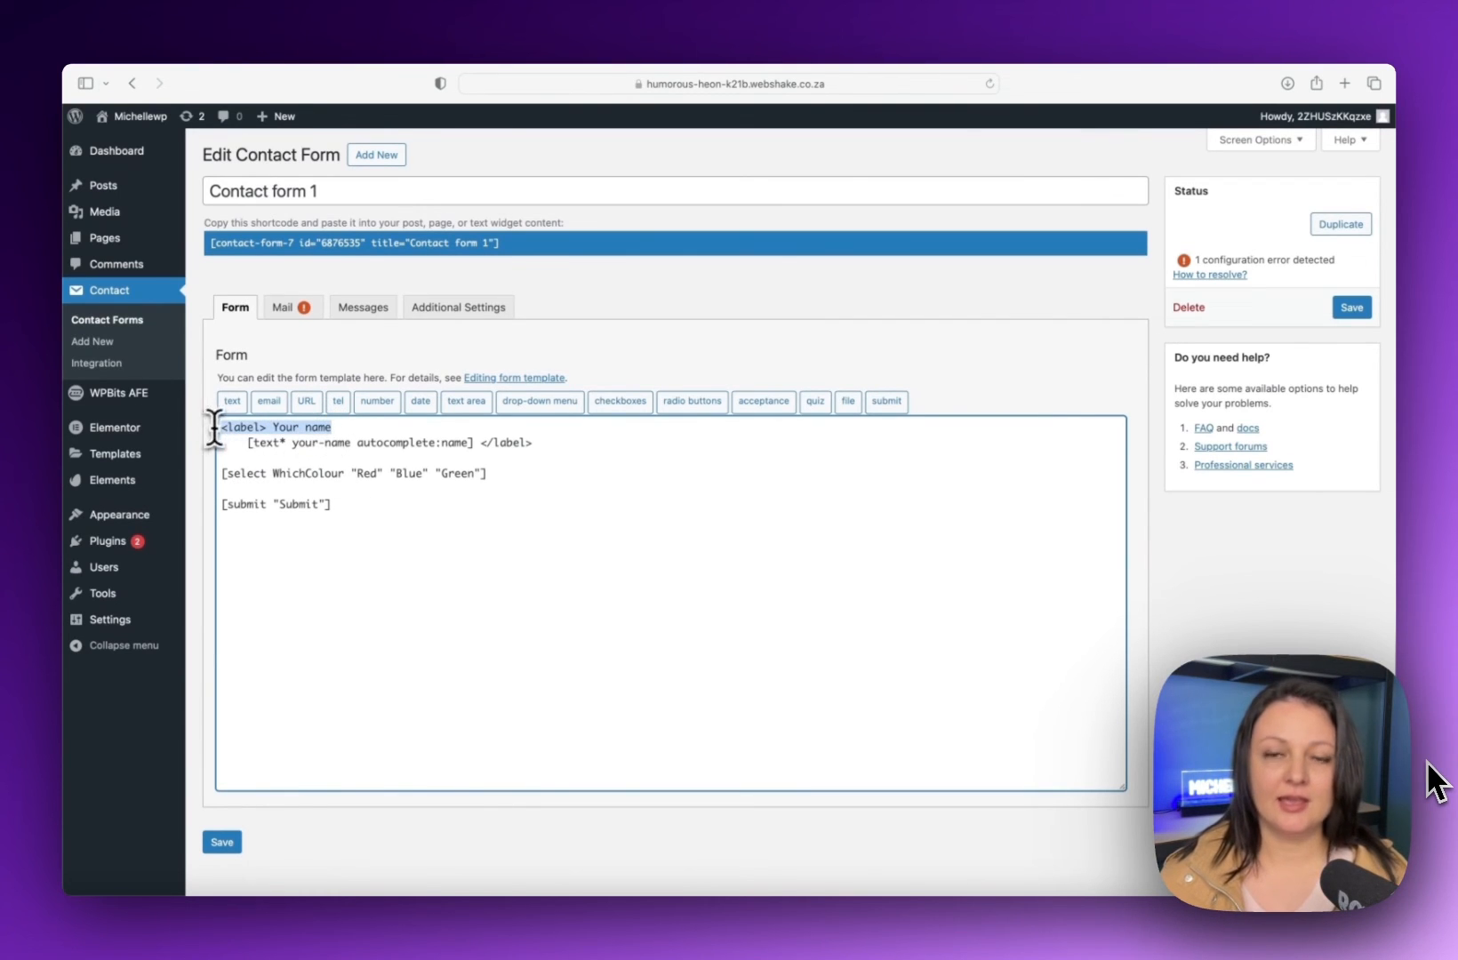
Wrap the colour dropdown in a <label> reading Which Colour
text(<label> Your name)
text(<label>Which Col)
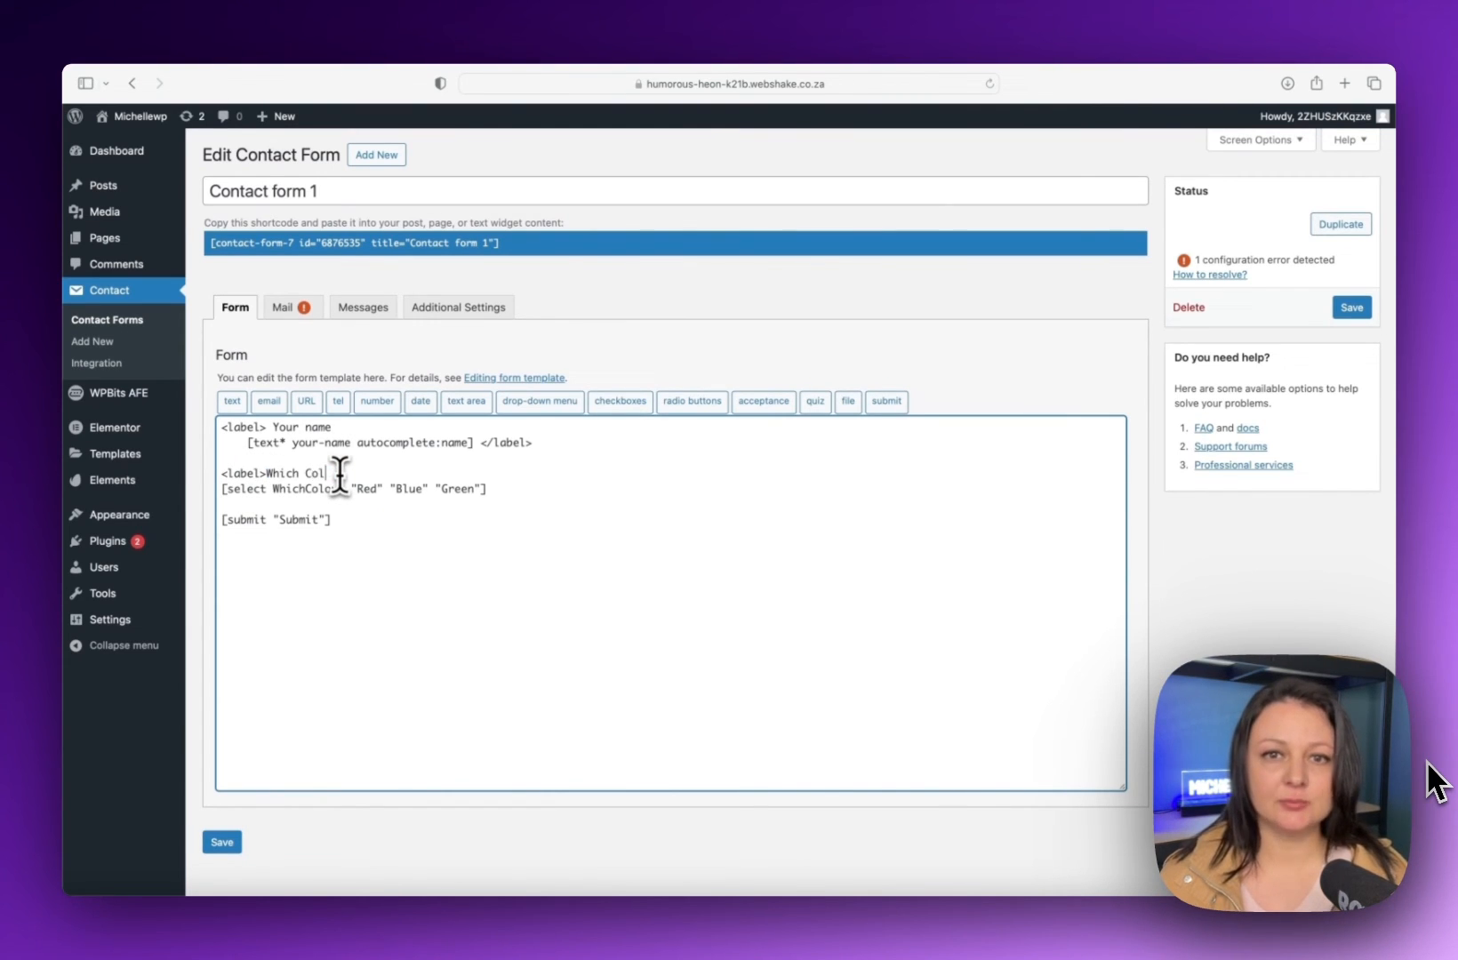
text(ur</label>)
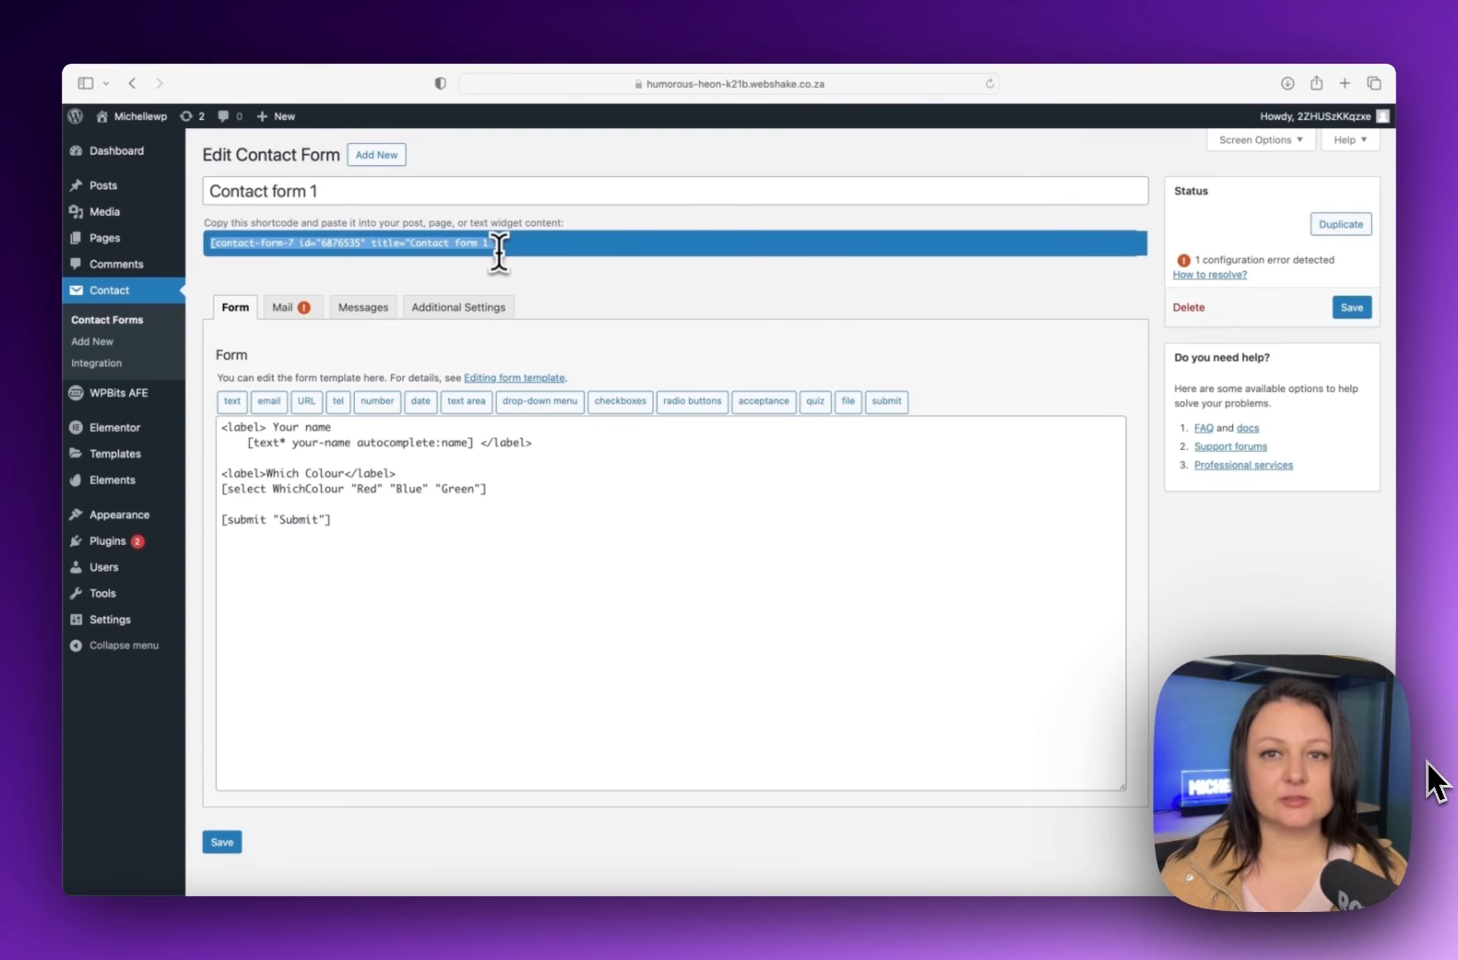
mouse_move(103, 236)
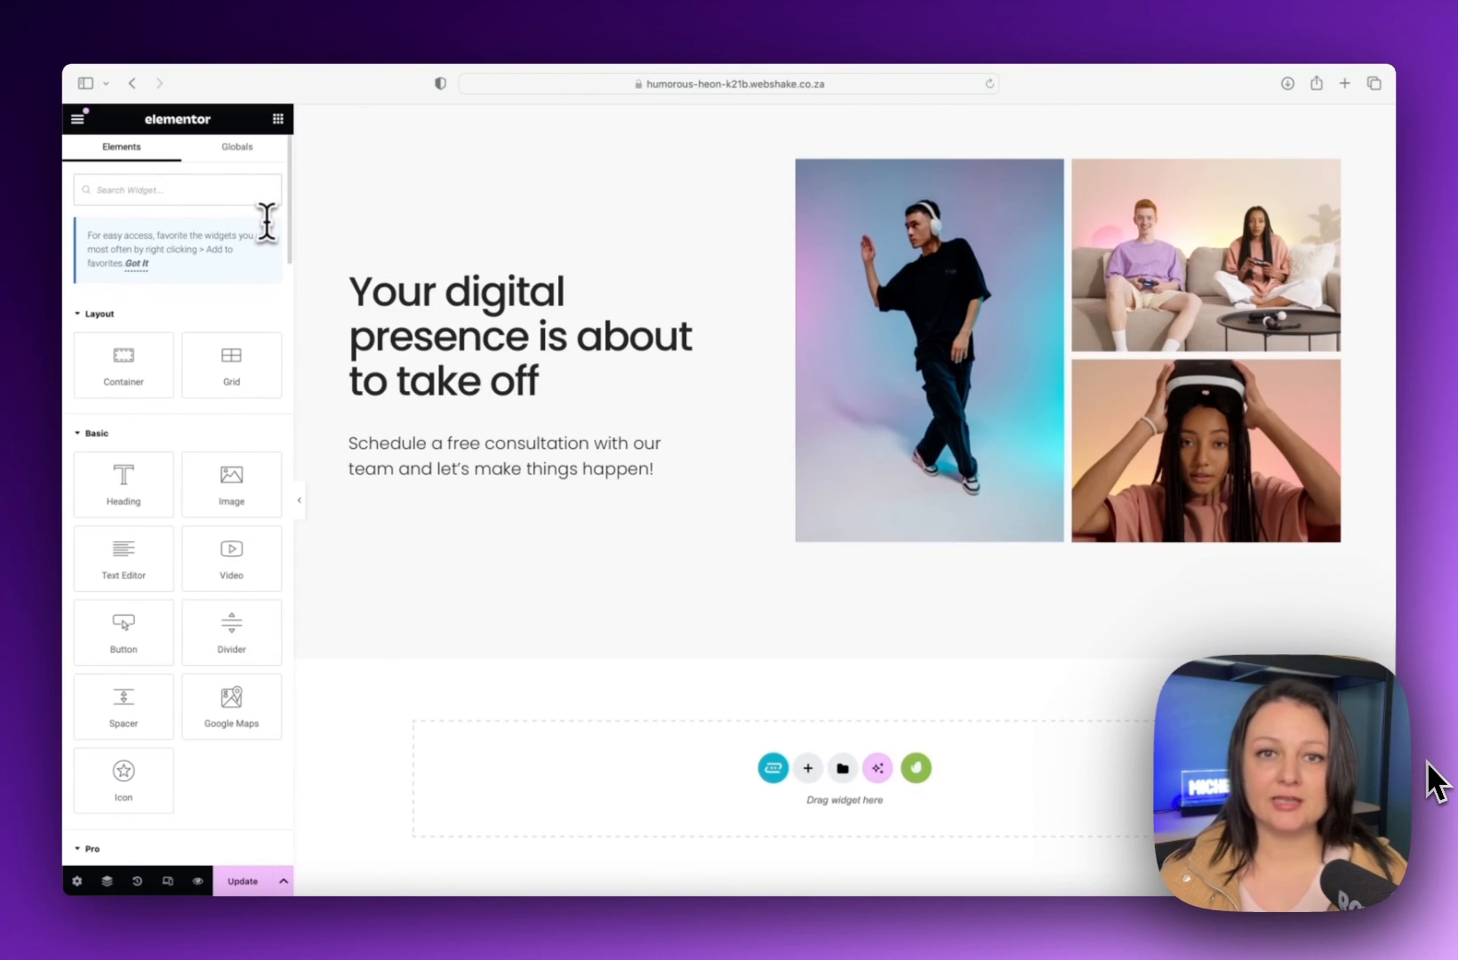
Drag a Shortcode widget beneath the hero paragraph
text(short)
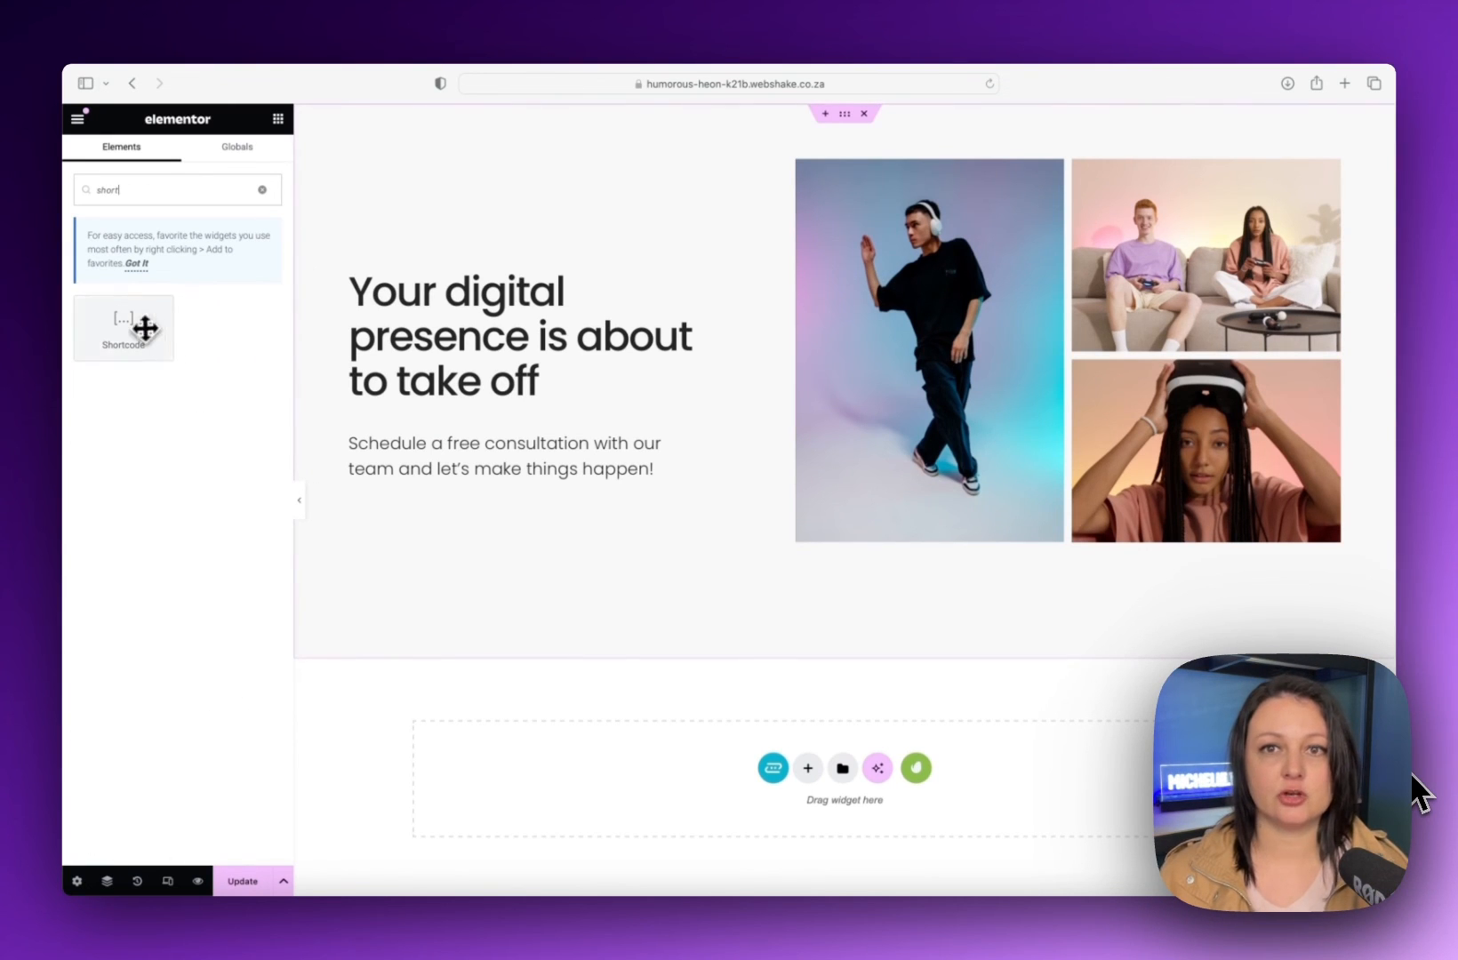
drag(122, 327, 521, 507)
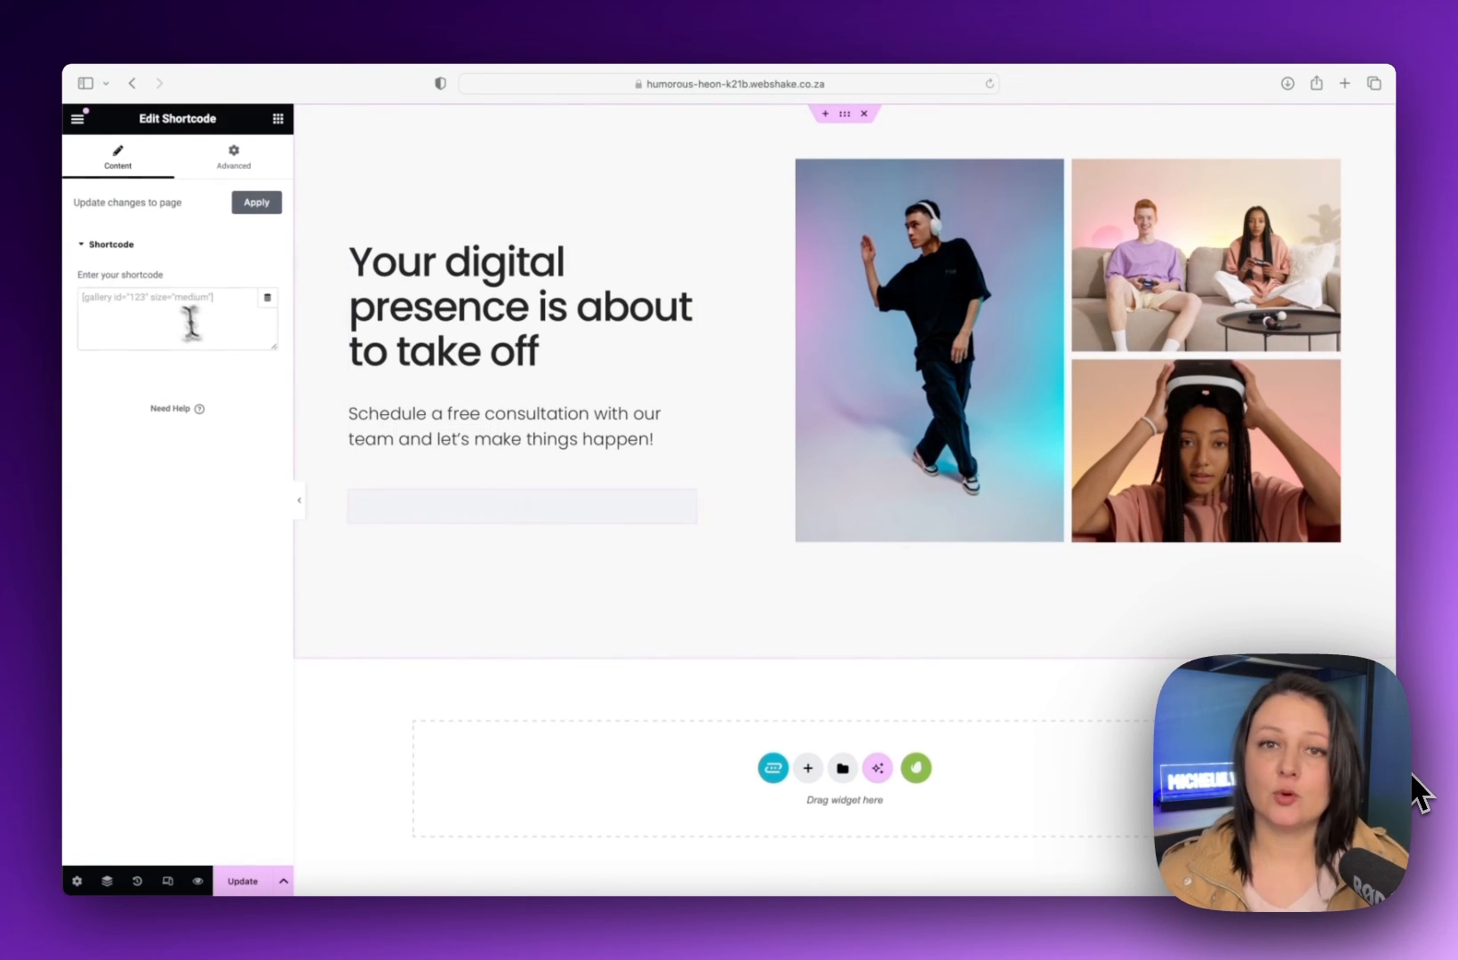